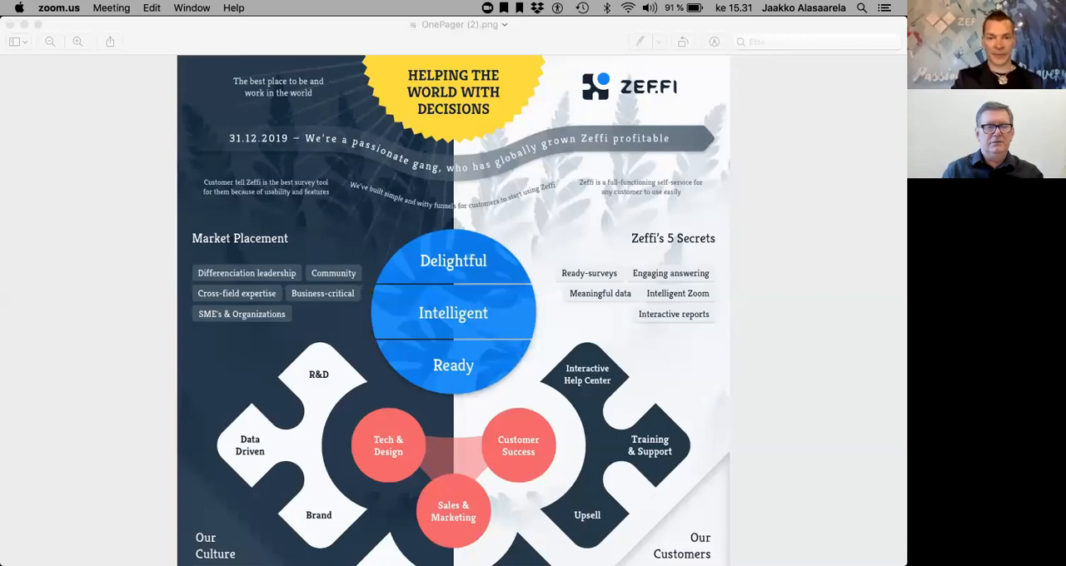
mouse_move(745, 318)
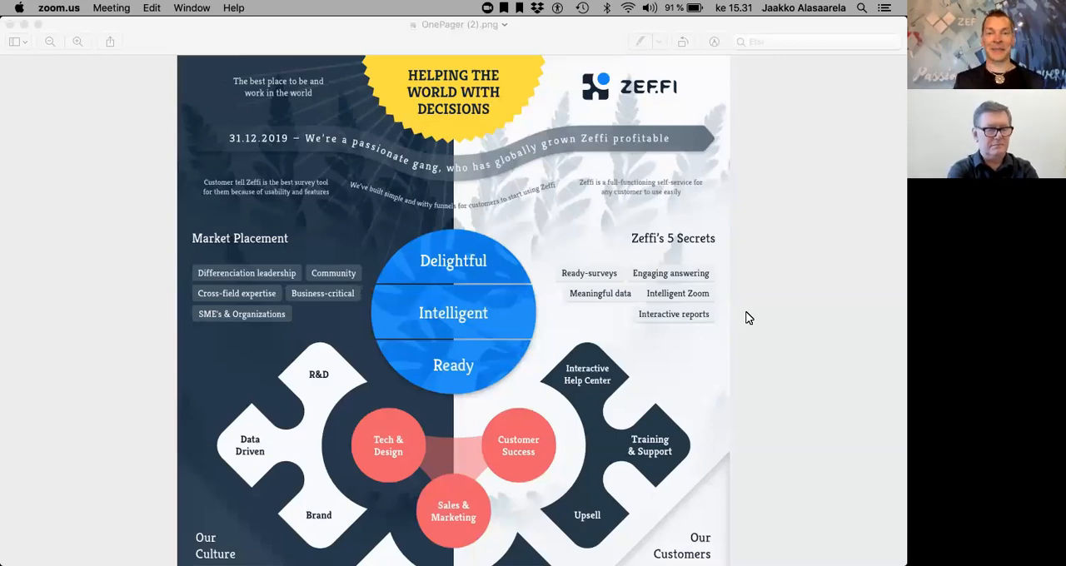
mouse_move(603, 319)
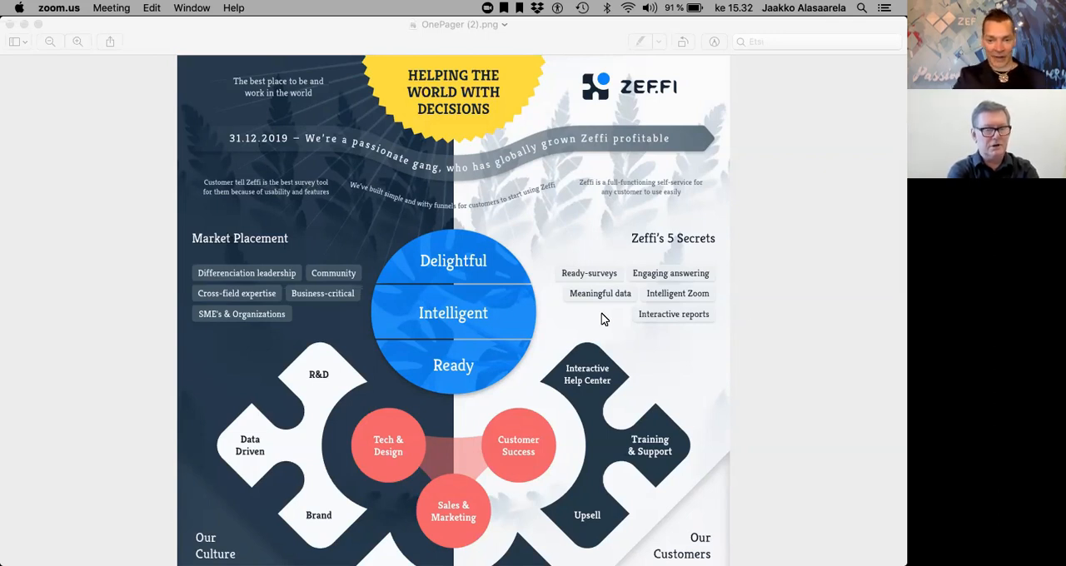
mouse_move(636, 365)
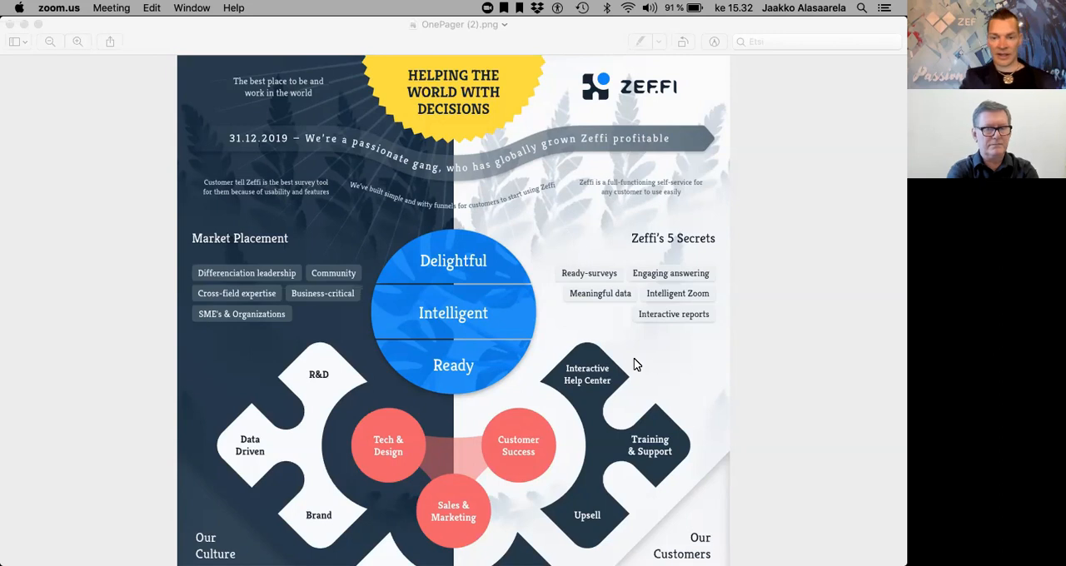
mouse_move(752, 395)
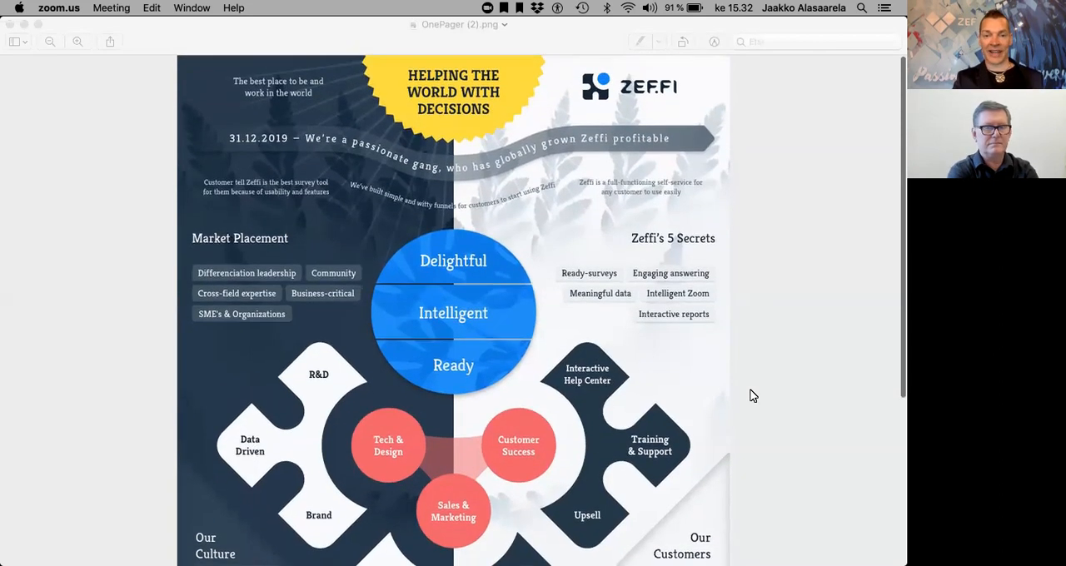
mouse_move(549, 55)
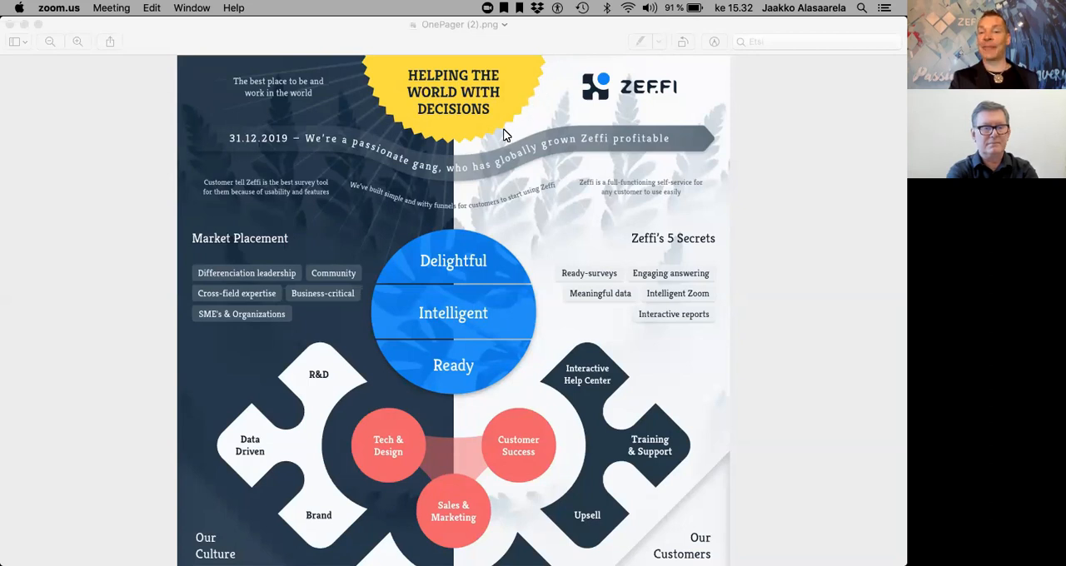
mouse_move(369, 84)
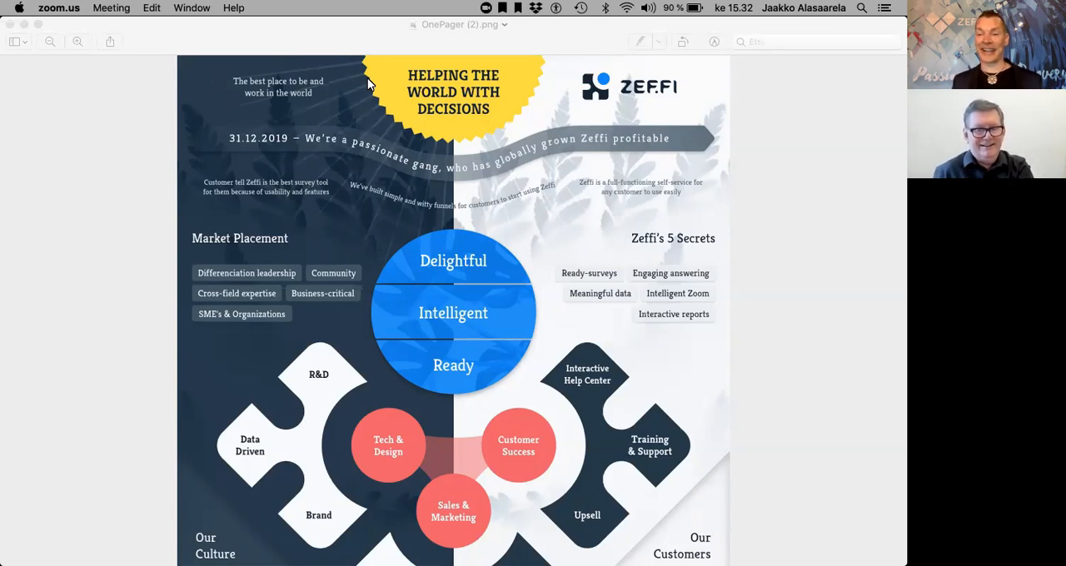
mouse_move(421, 119)
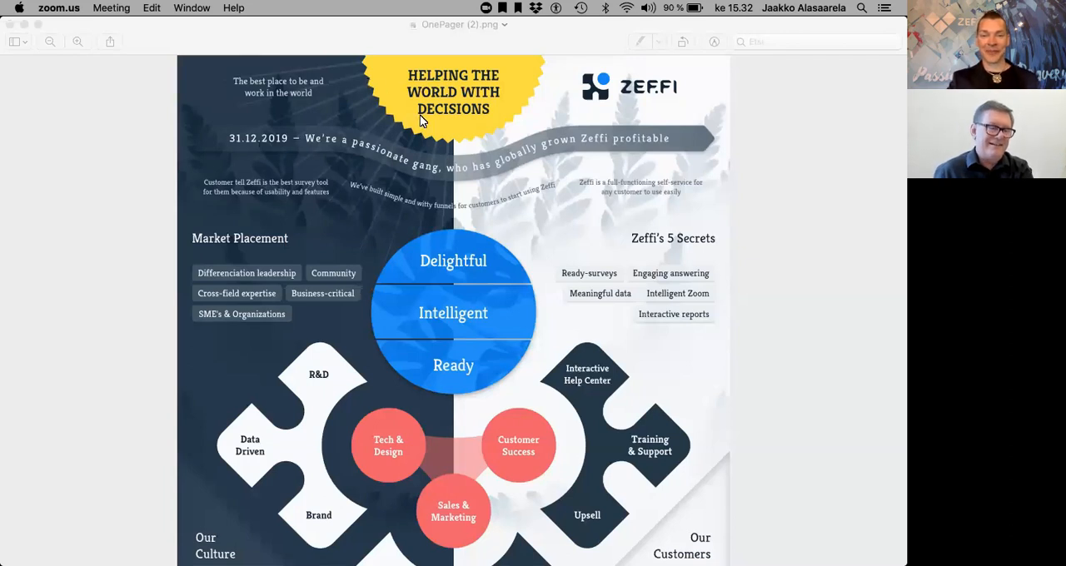
mouse_move(360, 75)
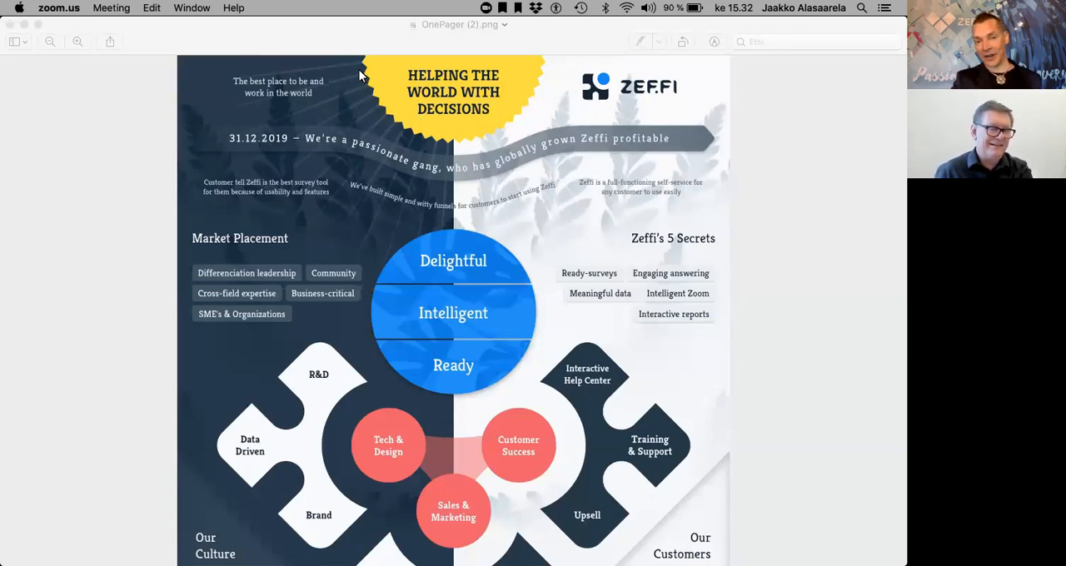
mouse_move(289, 127)
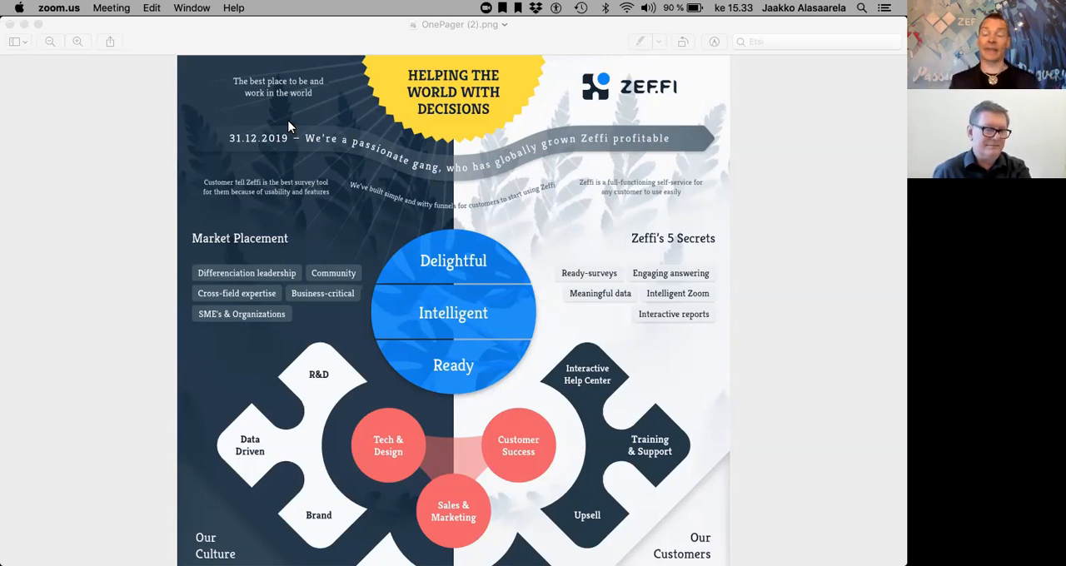
mouse_move(255, 98)
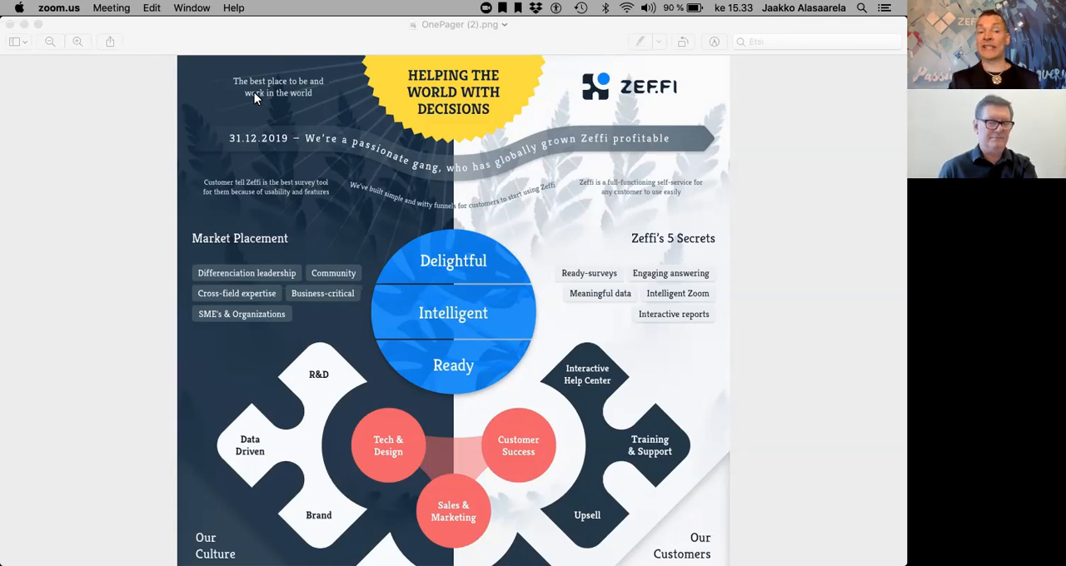
mouse_move(292, 107)
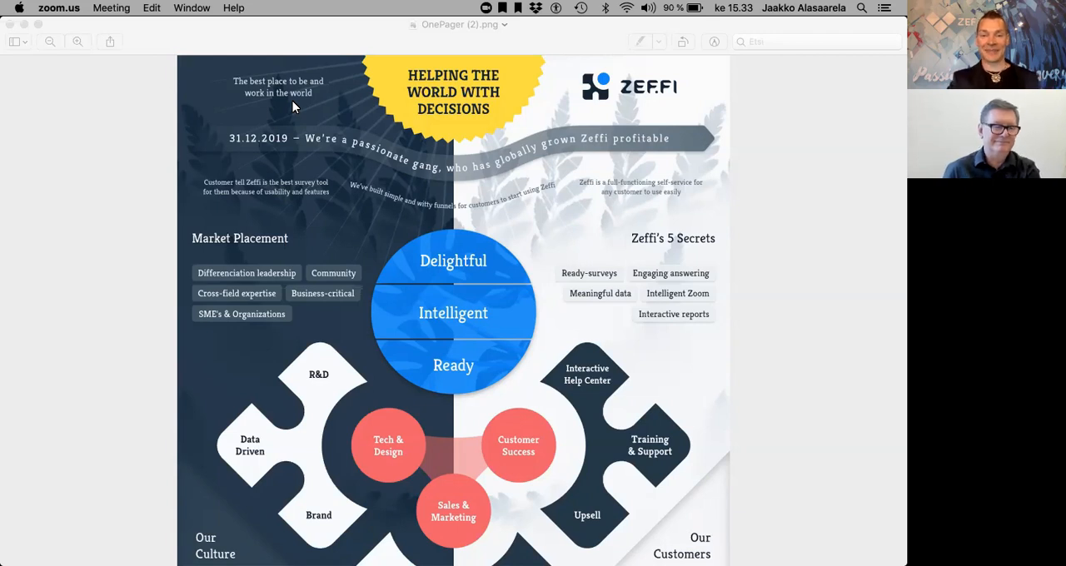
mouse_move(309, 107)
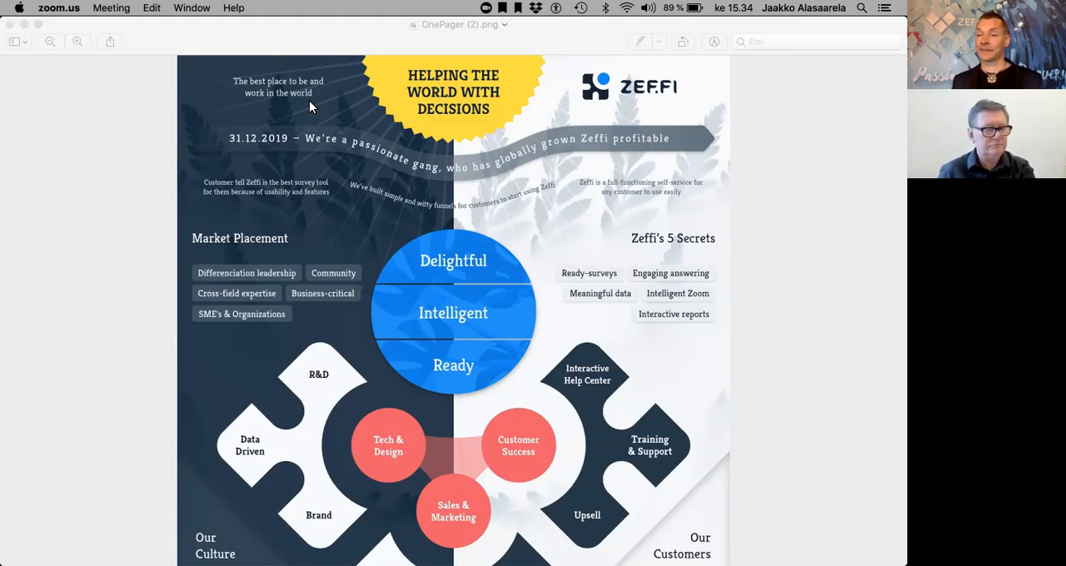
mouse_move(380, 161)
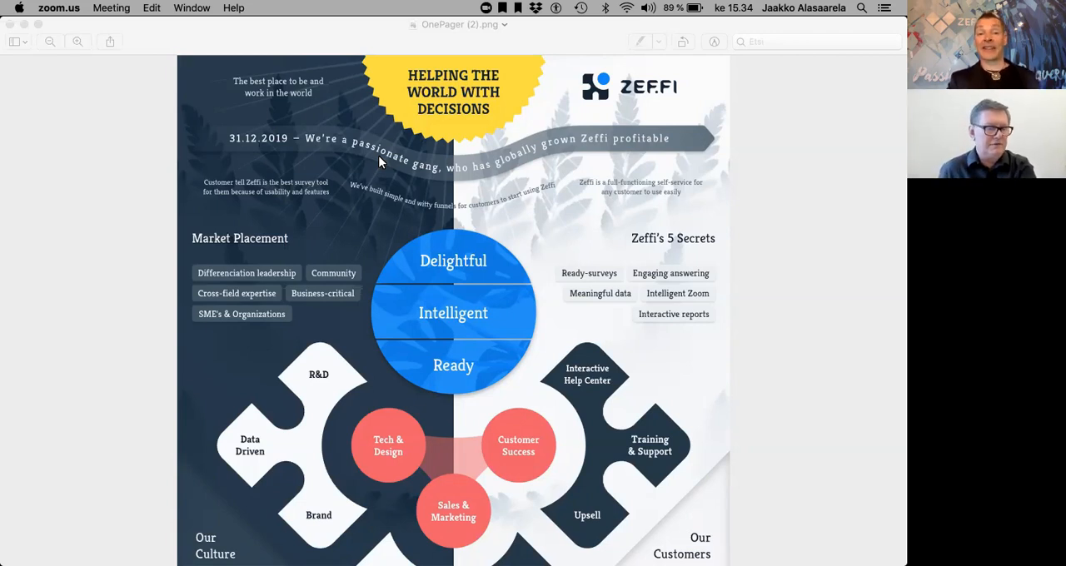
mouse_move(331, 162)
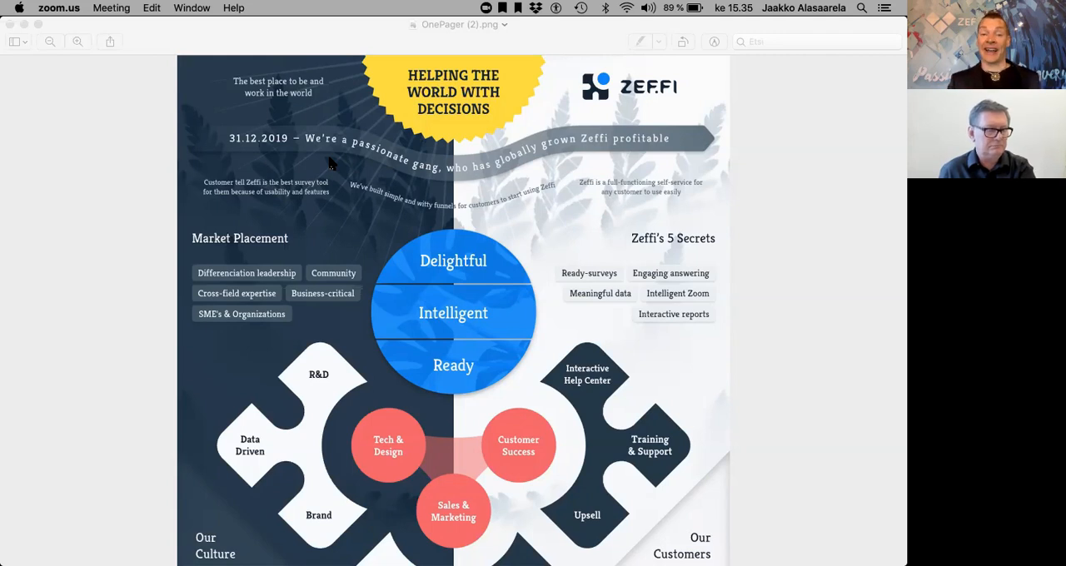
mouse_move(437, 161)
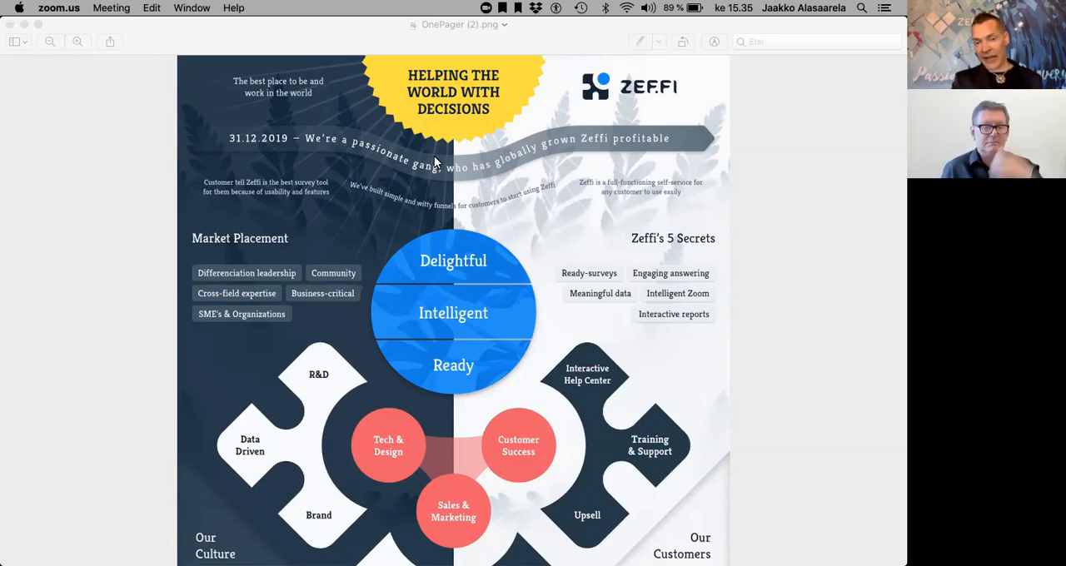
mouse_move(502, 199)
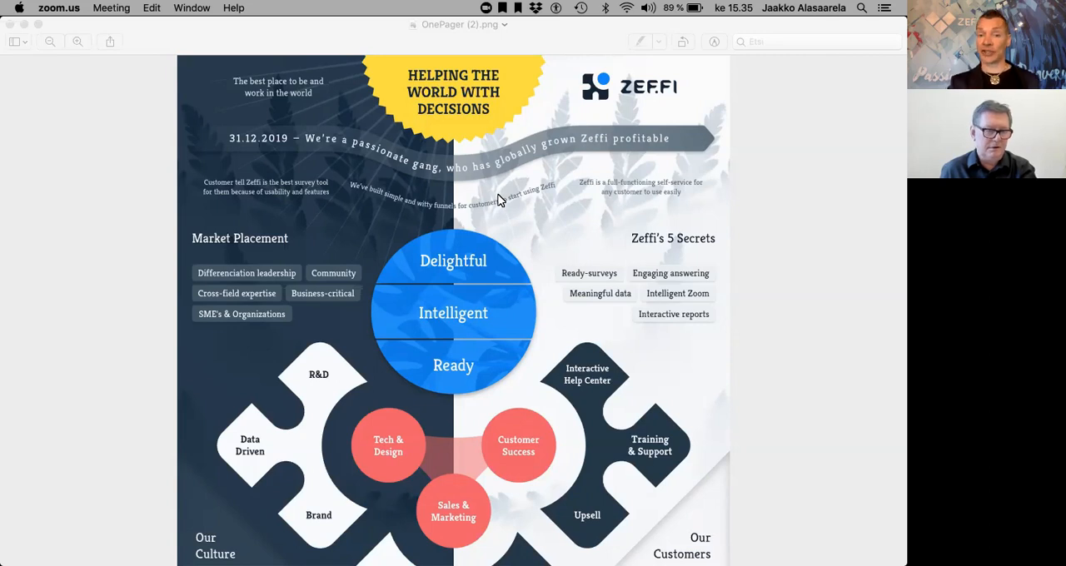
mouse_move(337, 181)
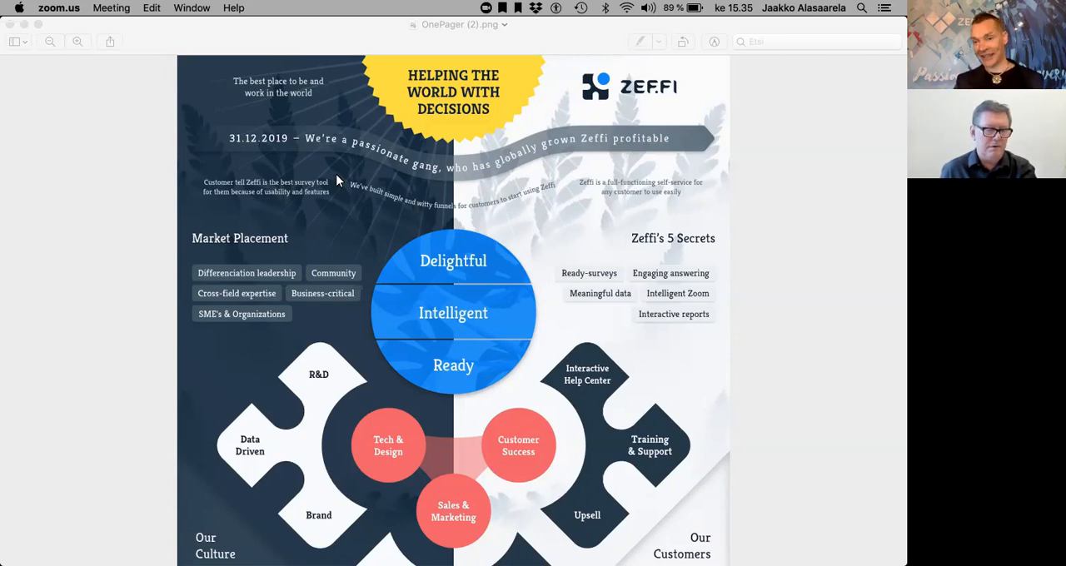
mouse_move(508, 183)
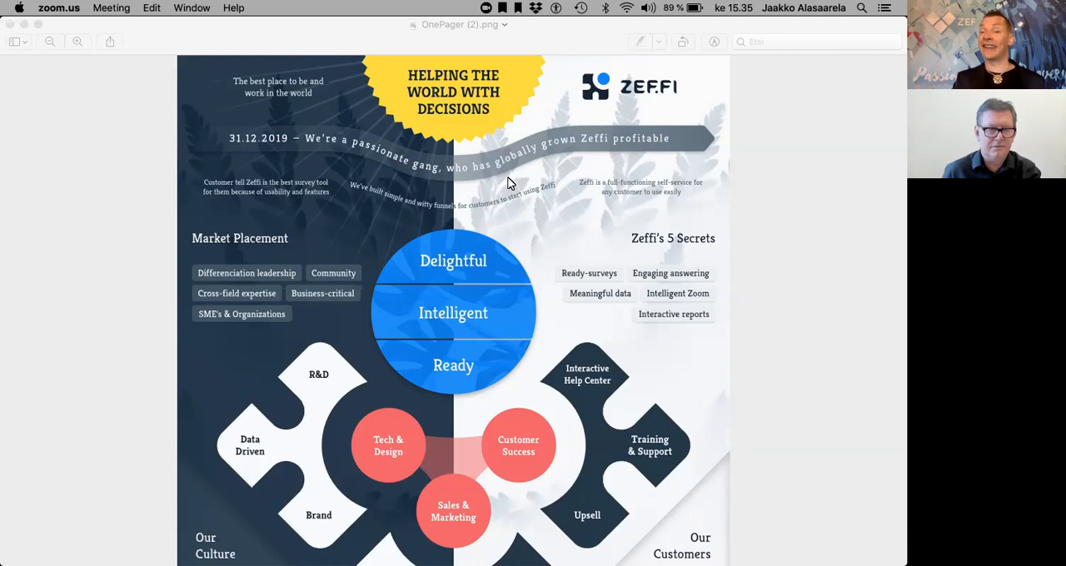
mouse_move(683, 129)
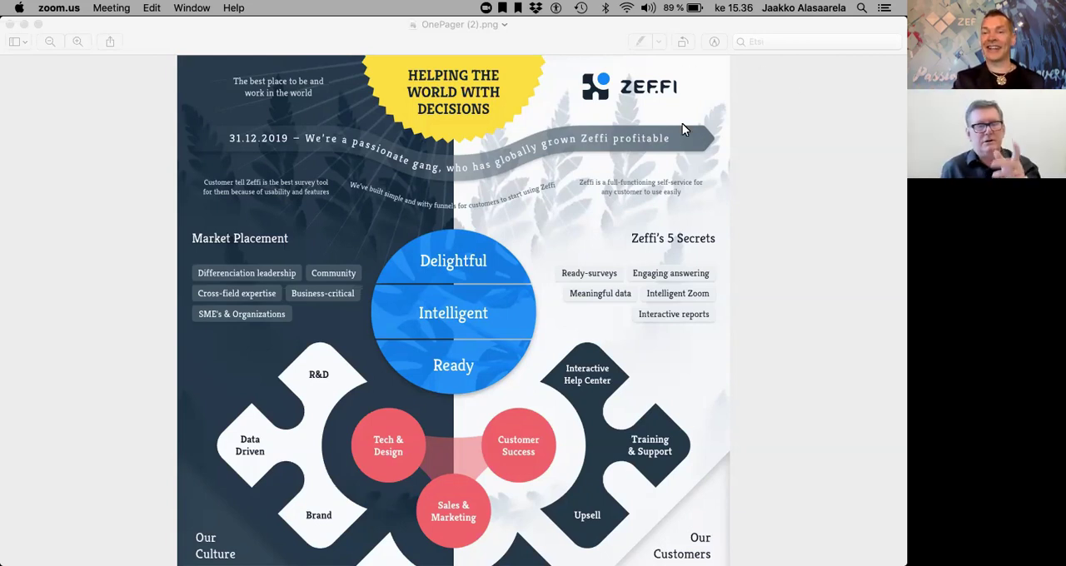
mouse_move(766, 260)
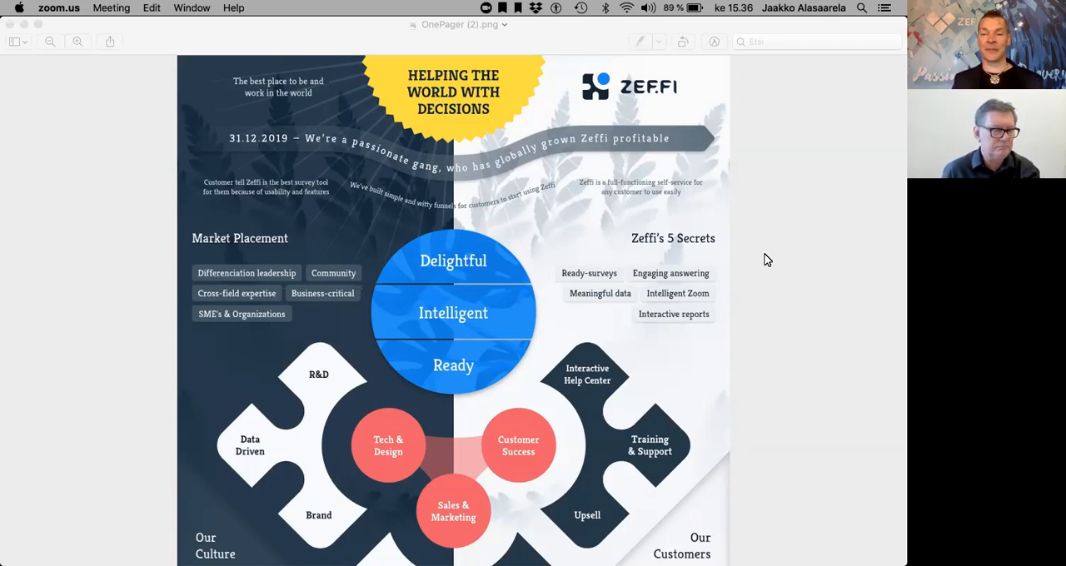
mouse_move(640, 244)
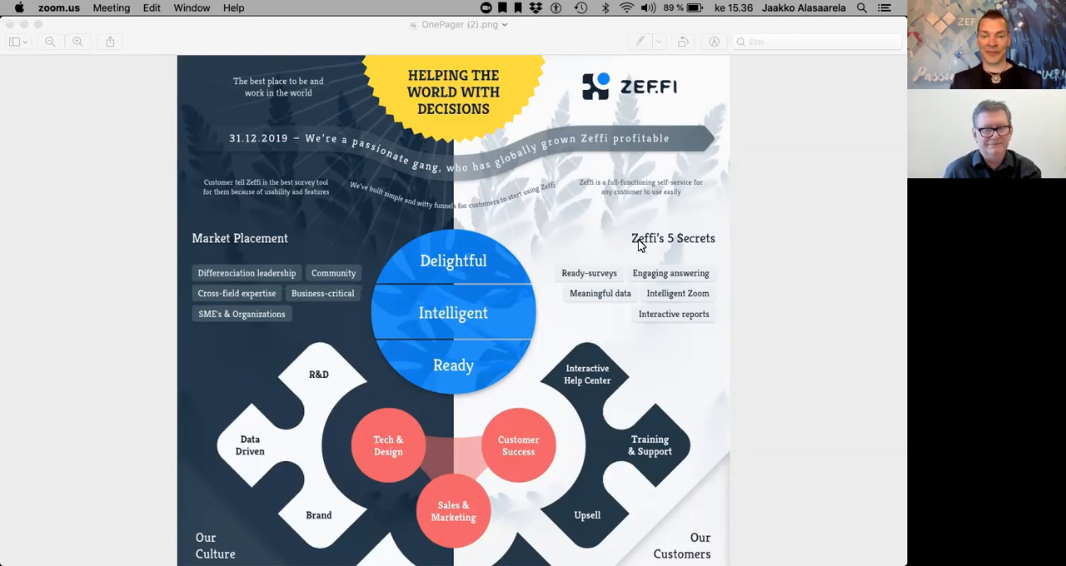
mouse_move(520, 268)
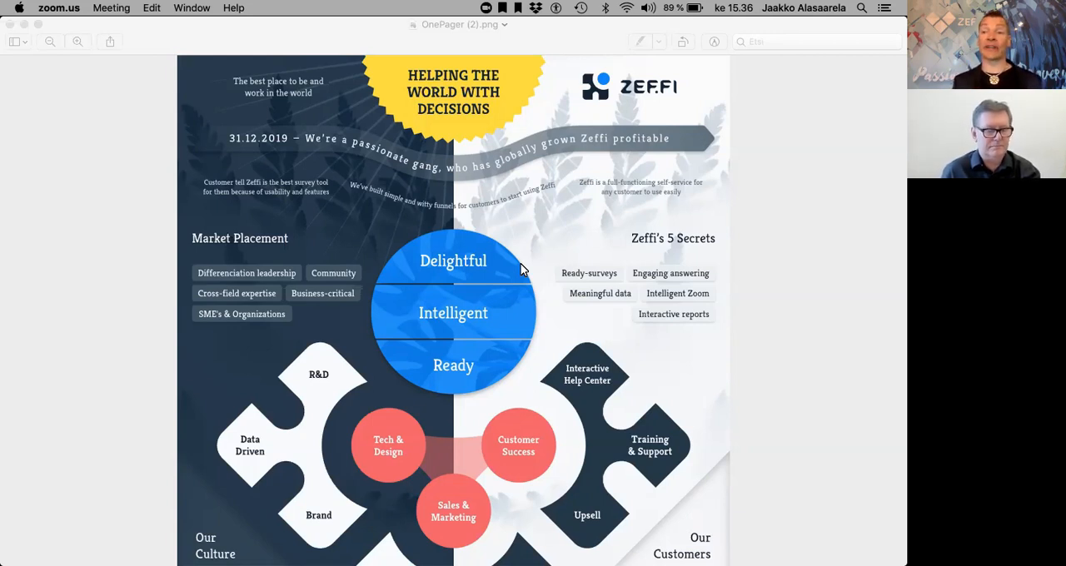
mouse_move(515, 279)
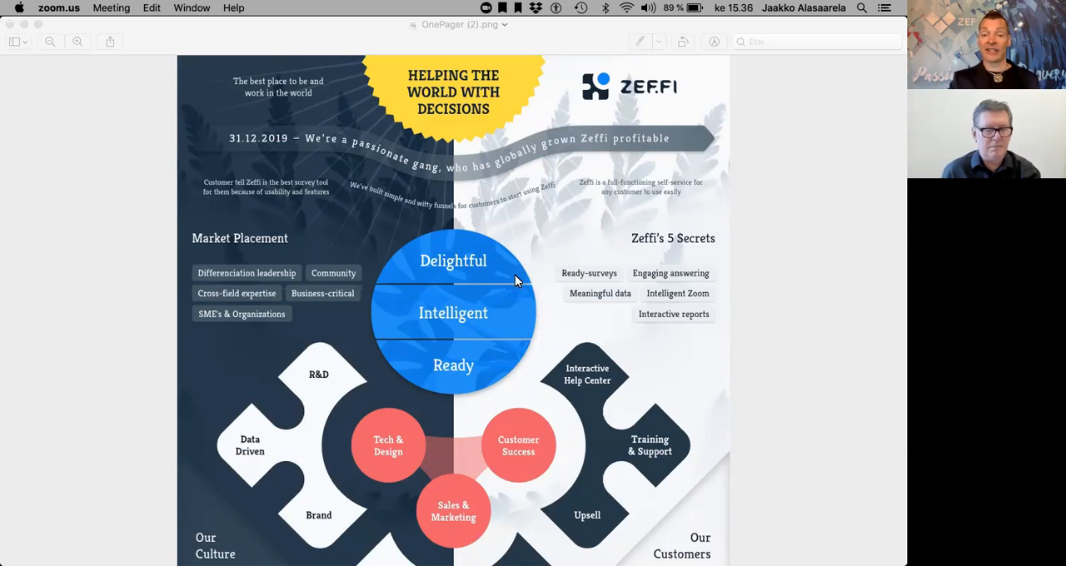
mouse_move(498, 256)
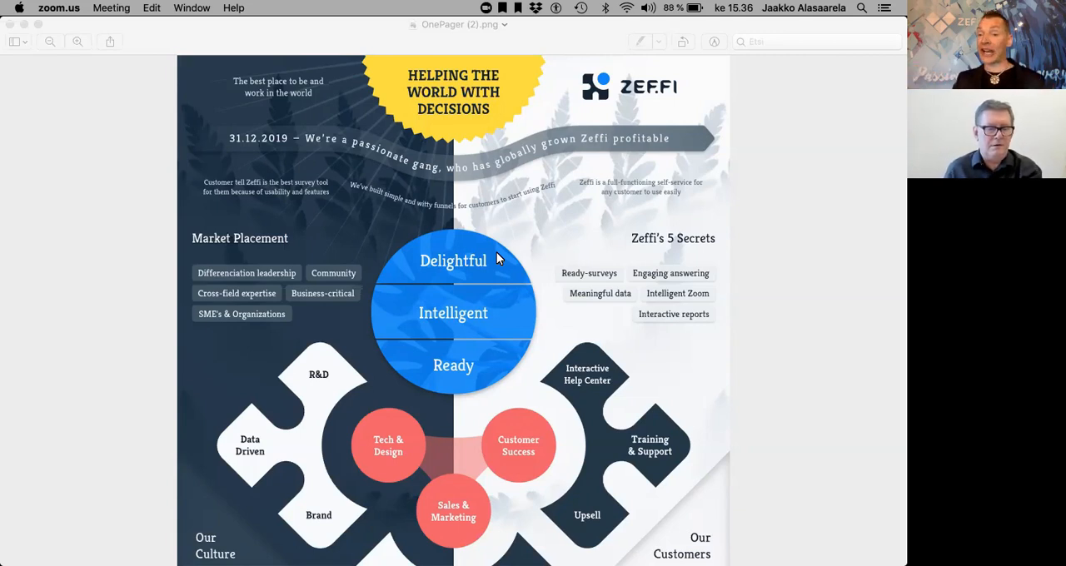
mouse_move(478, 339)
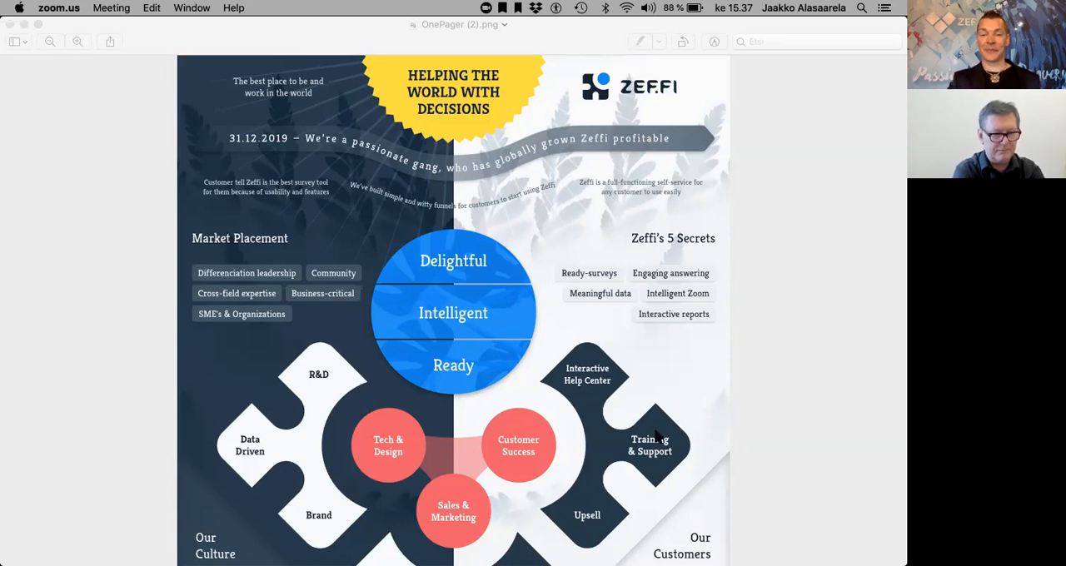
scroll(down, 3)
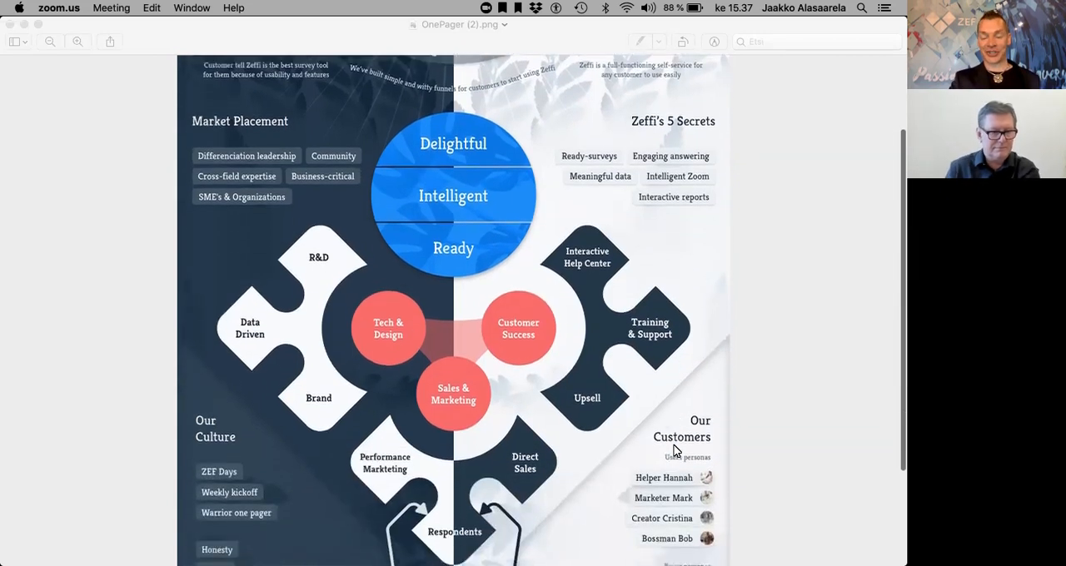
scroll(down, 3)
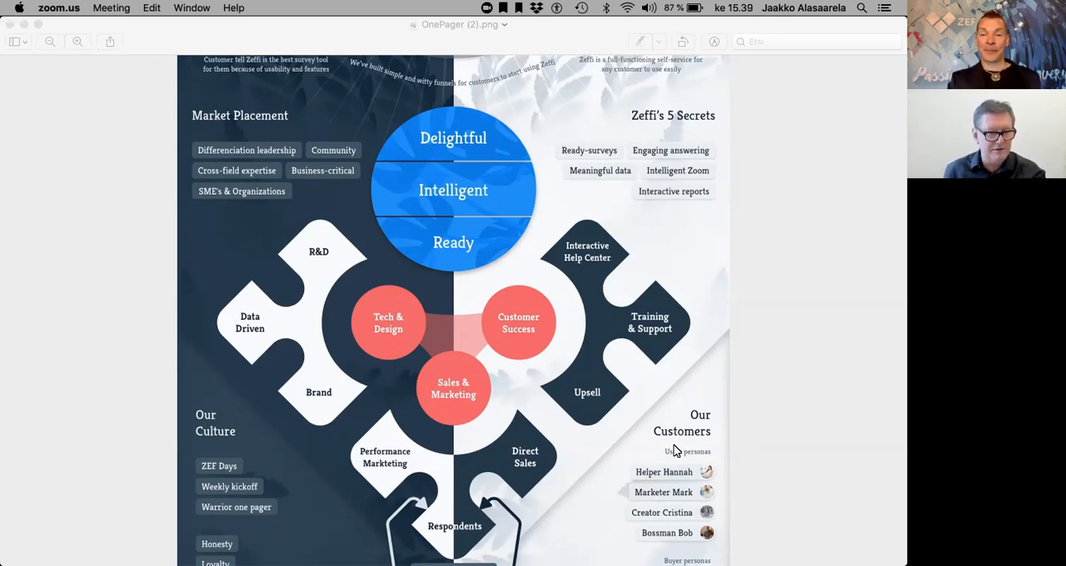
mouse_move(696, 408)
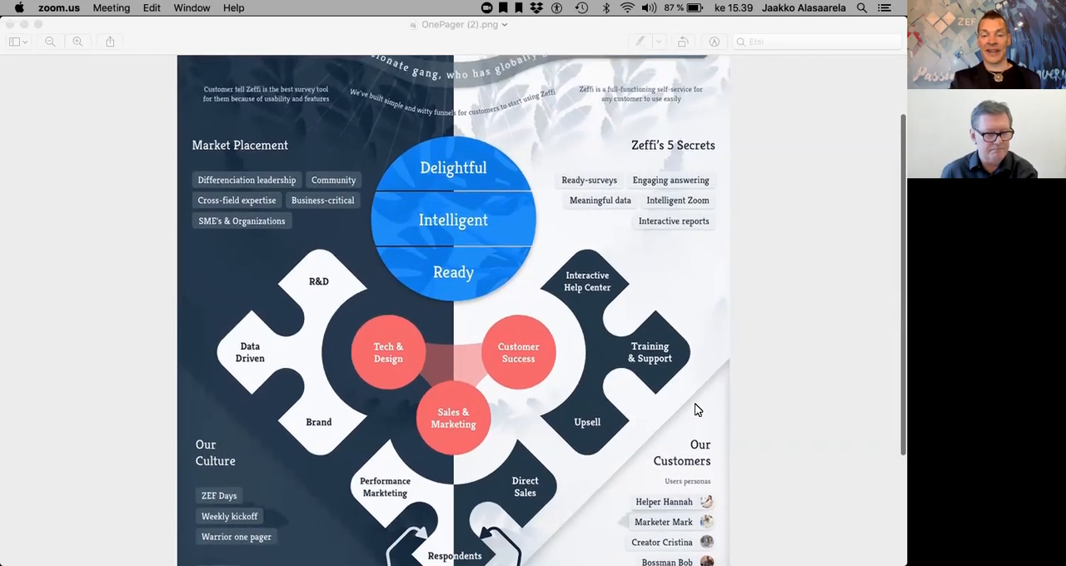
scroll(down, 3)
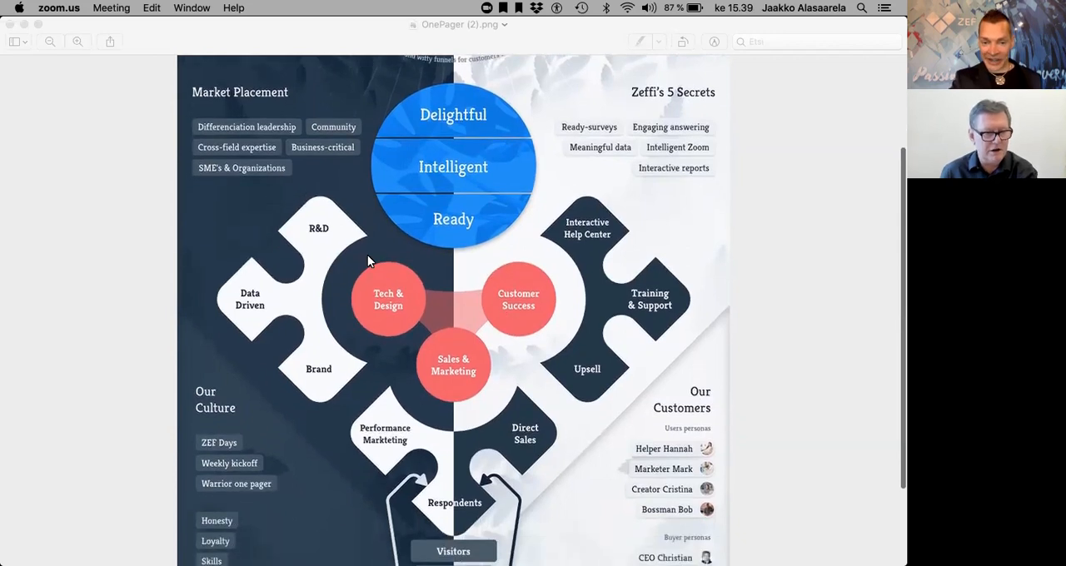
mouse_move(259, 286)
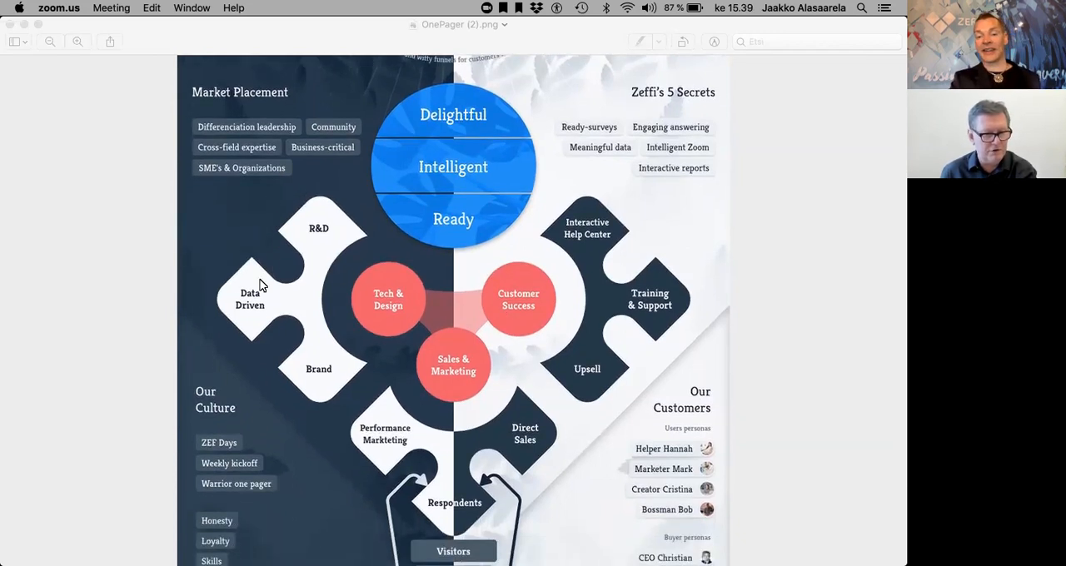
mouse_move(324, 390)
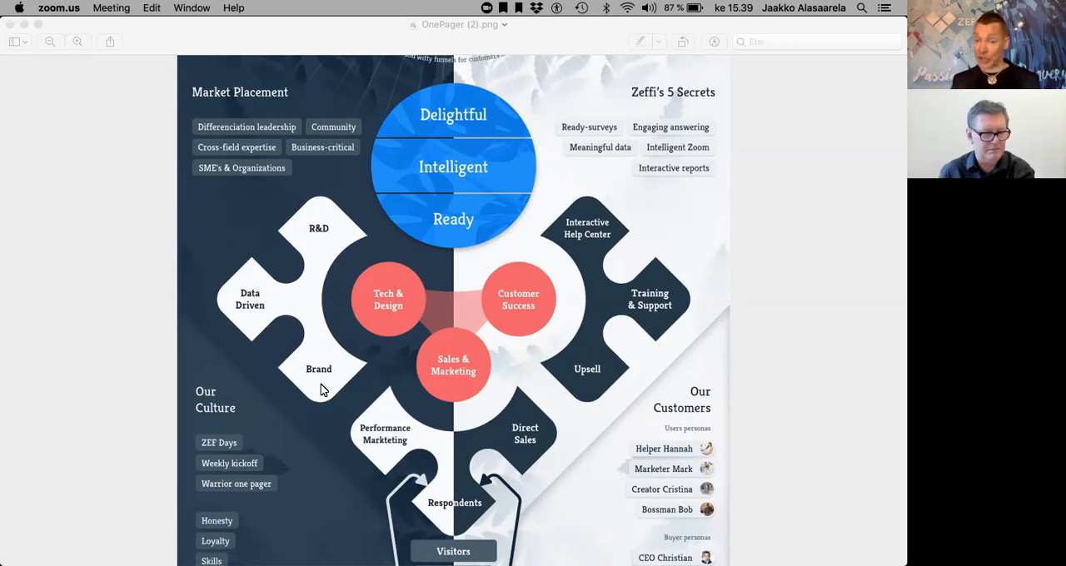
mouse_move(364, 370)
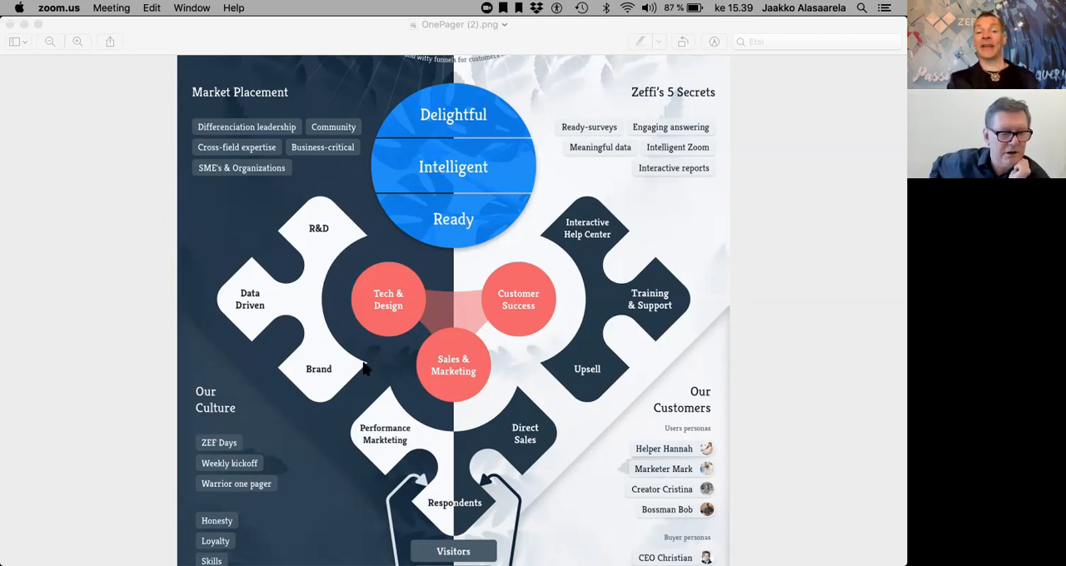
mouse_move(433, 391)
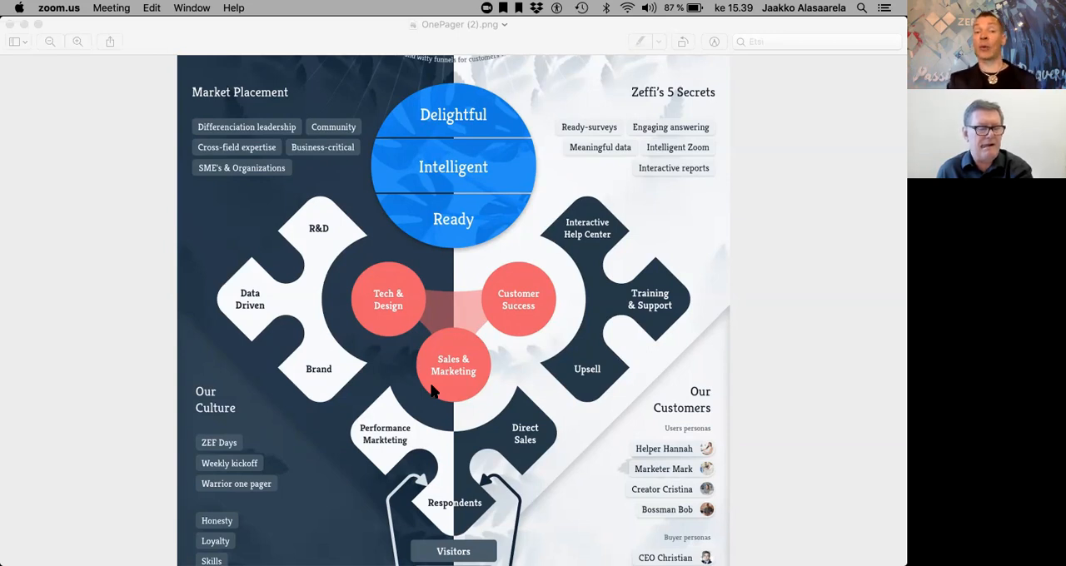
mouse_move(396, 315)
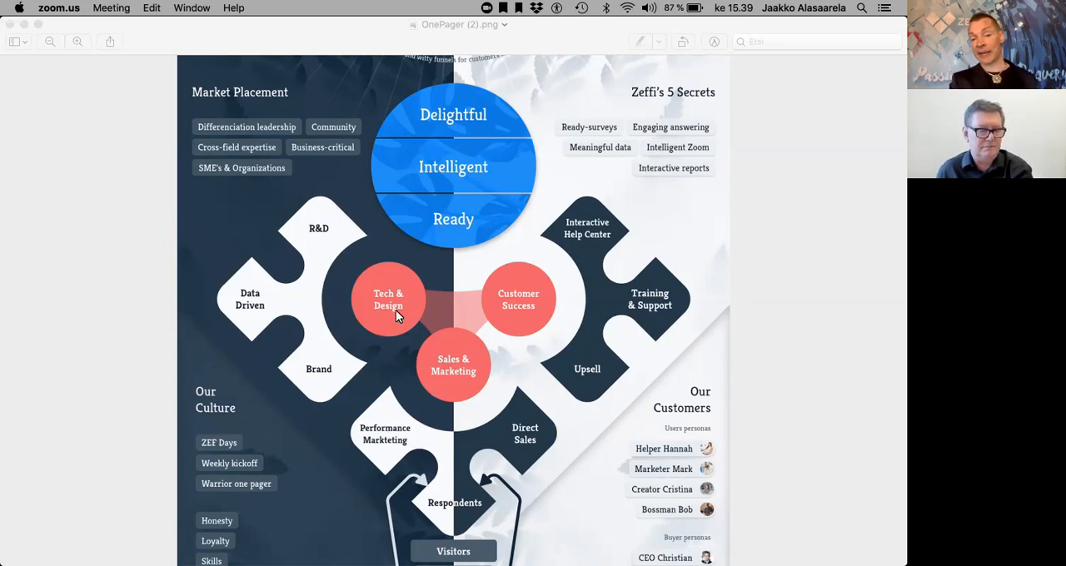
mouse_move(325, 241)
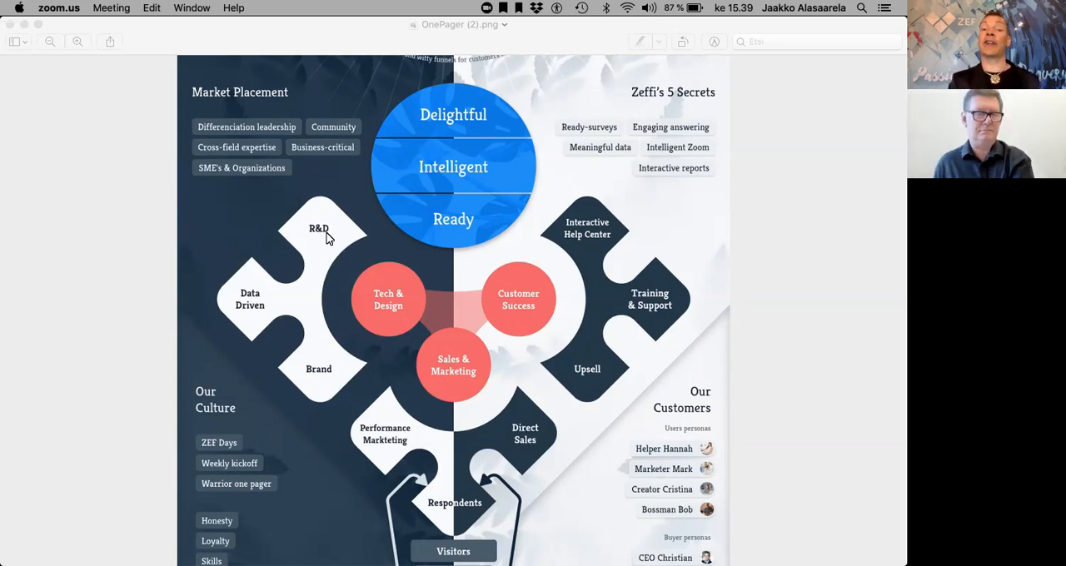
mouse_move(286, 332)
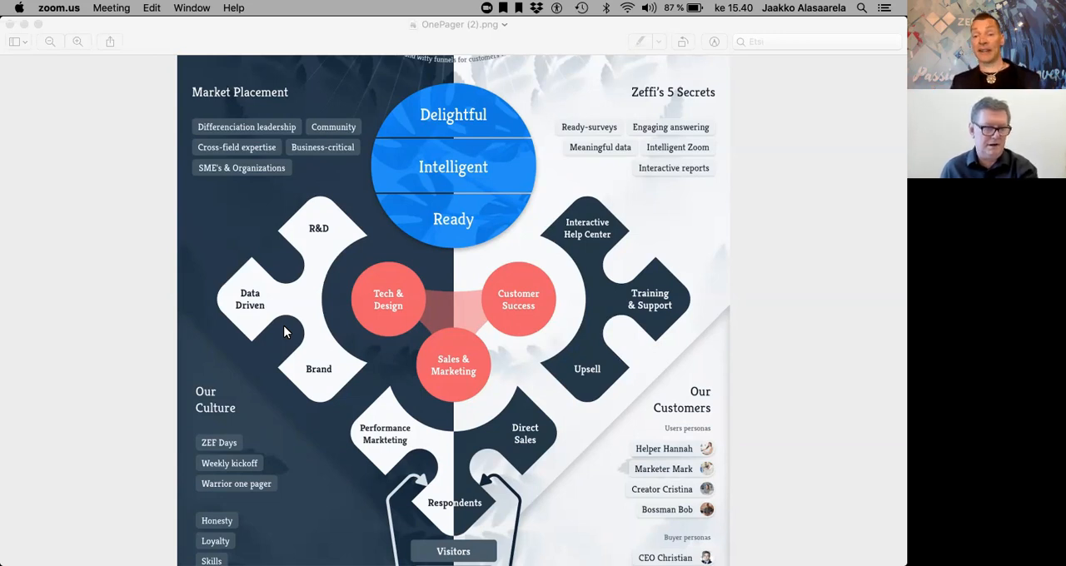
mouse_move(331, 350)
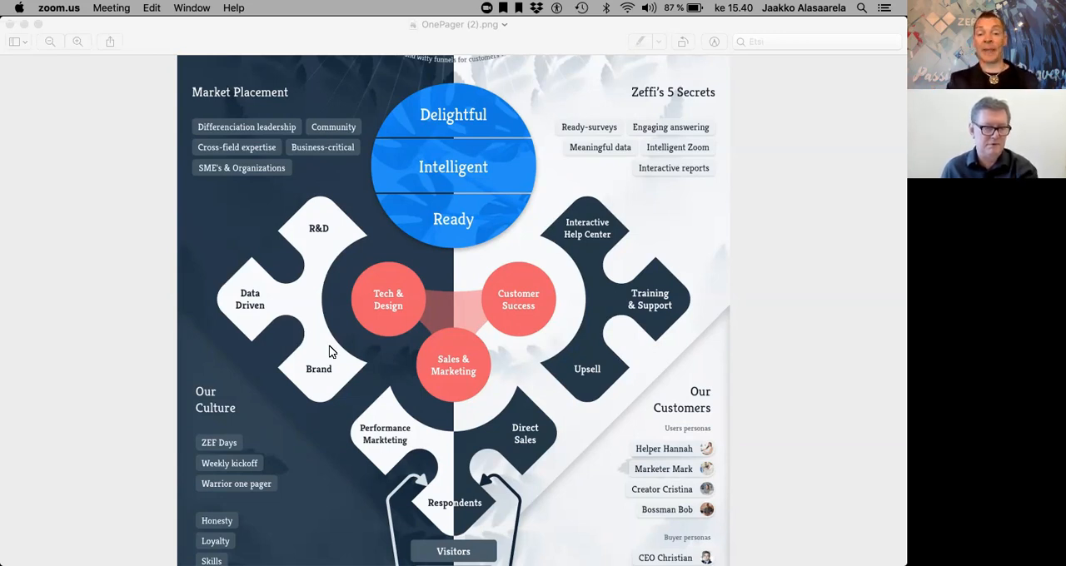
mouse_move(307, 385)
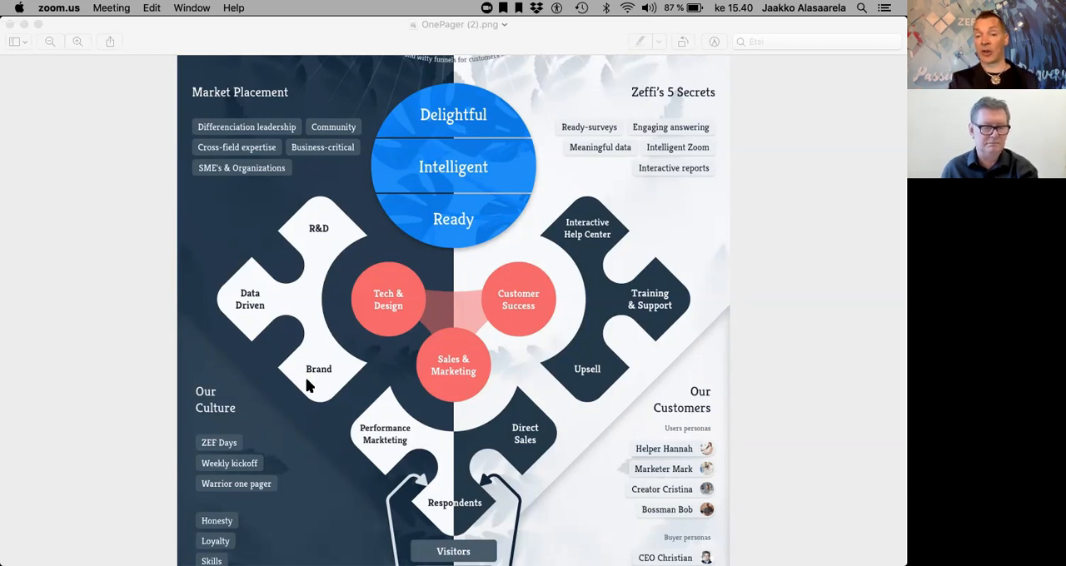
mouse_move(463, 441)
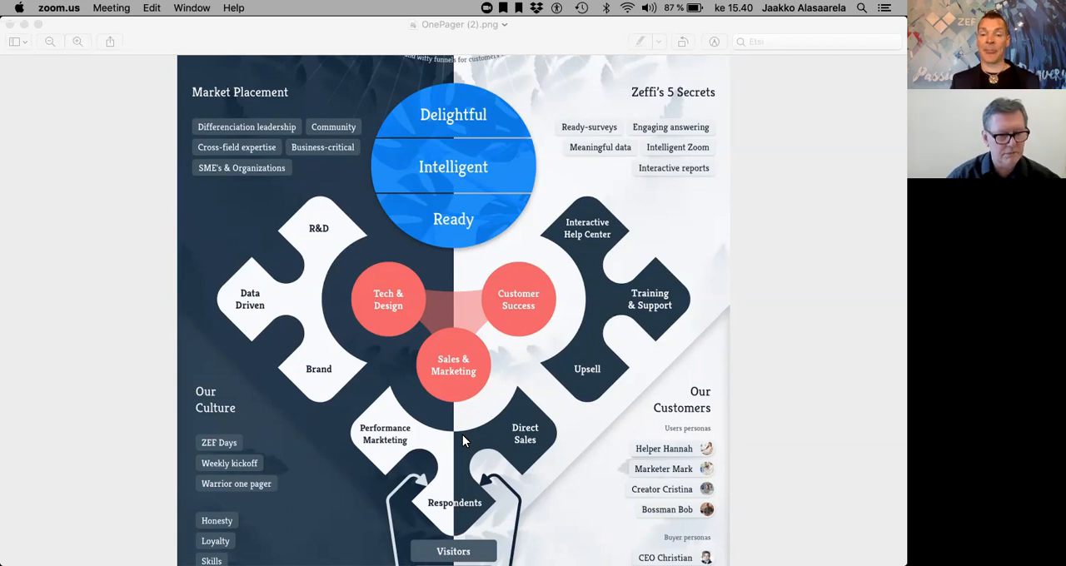
mouse_move(417, 435)
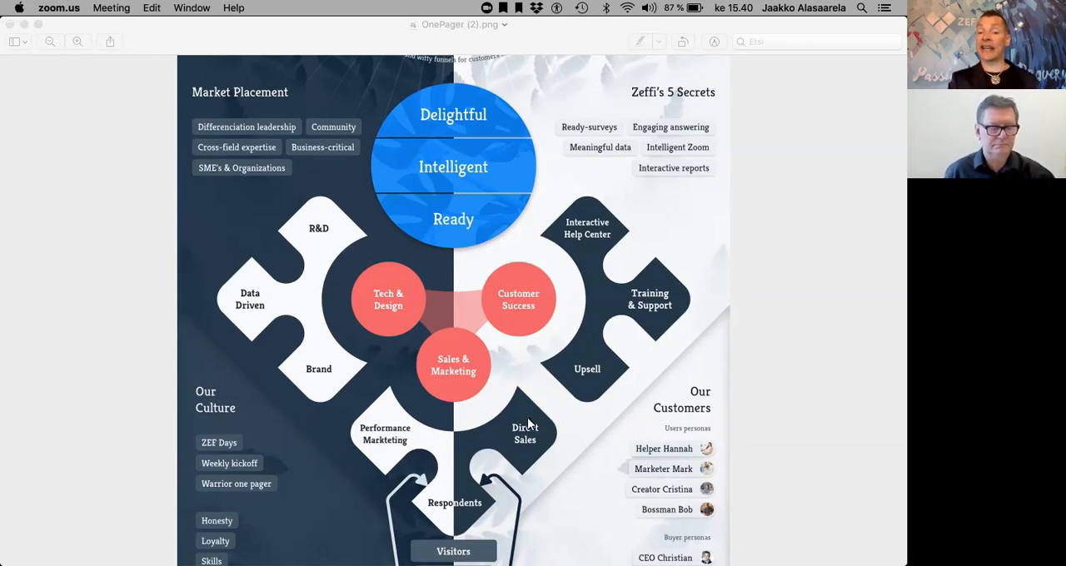
mouse_move(487, 512)
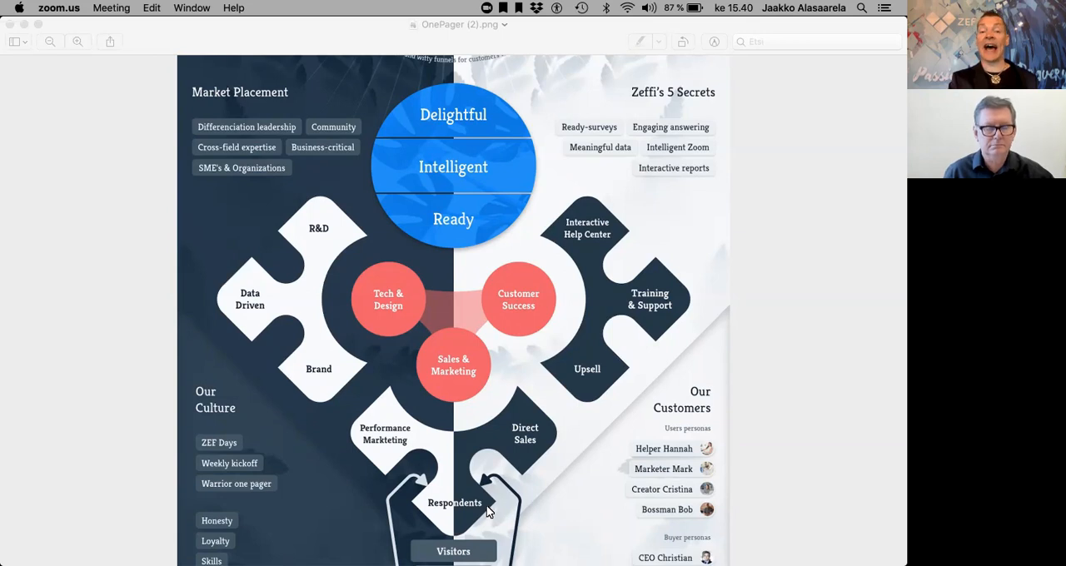
mouse_move(427, 491)
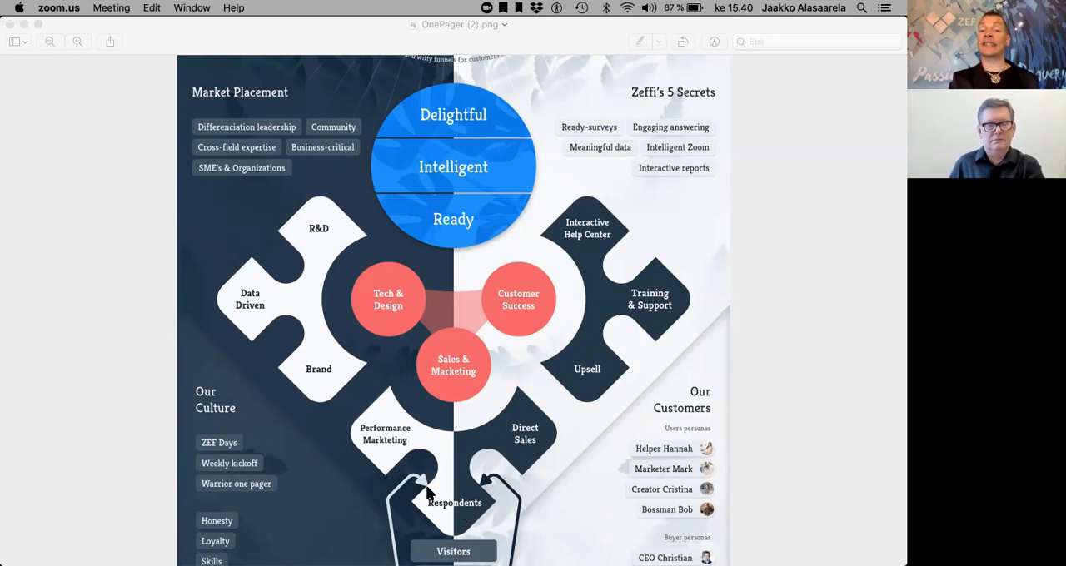
mouse_move(571, 508)
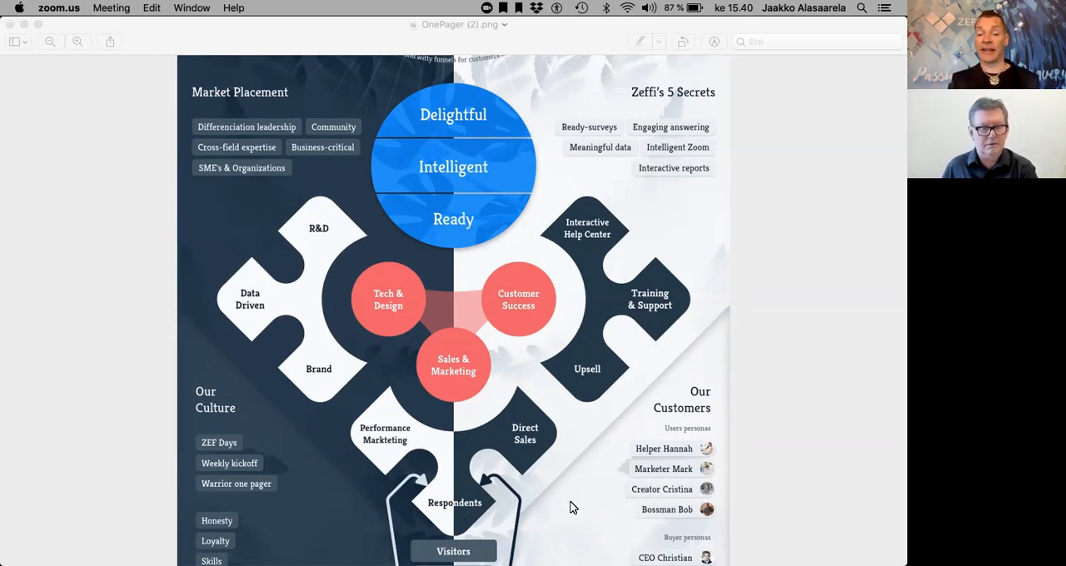
scroll(down, 3)
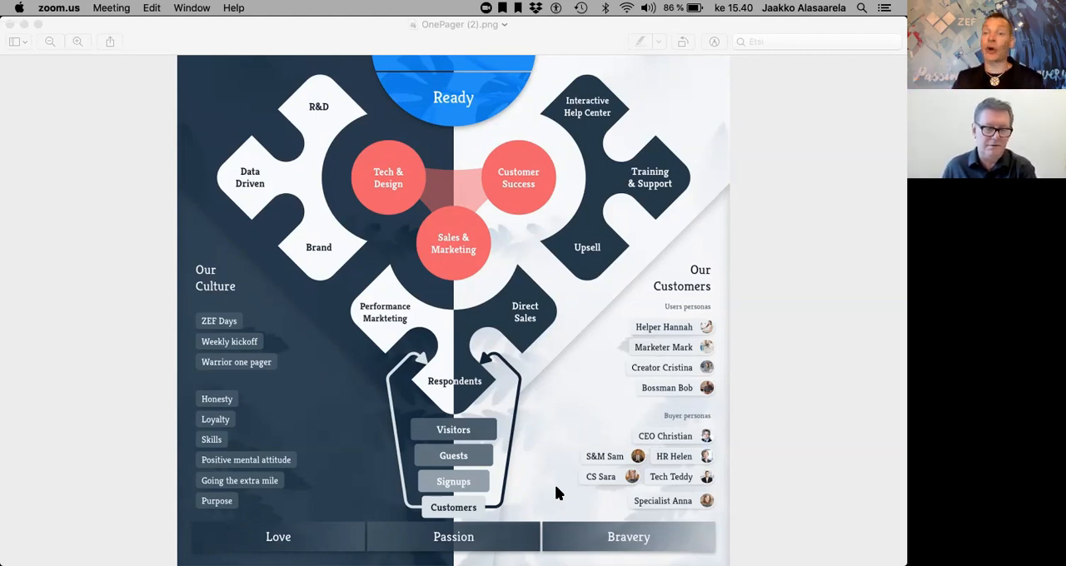
mouse_move(508, 370)
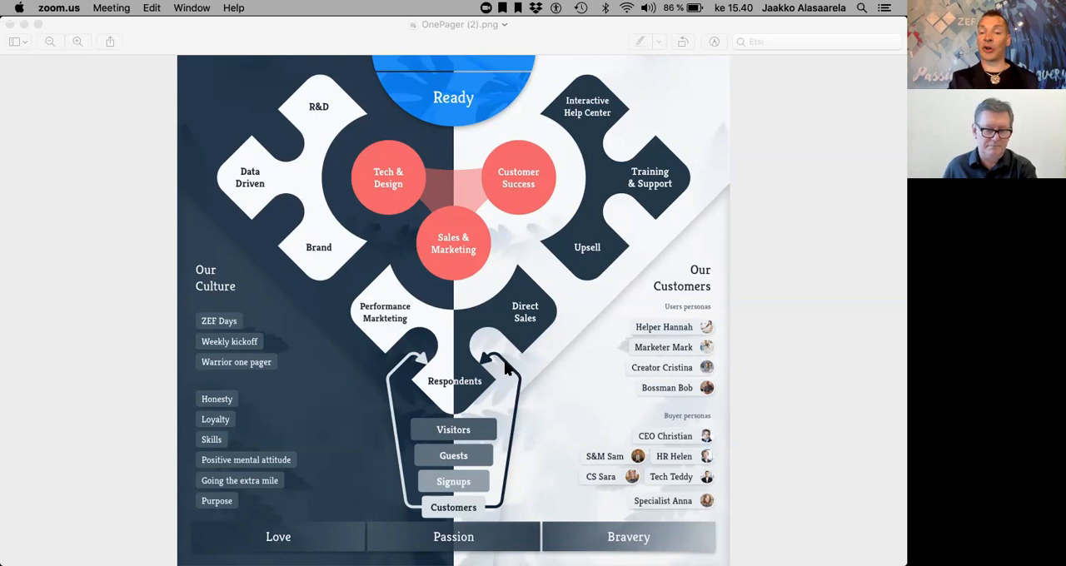
mouse_move(479, 488)
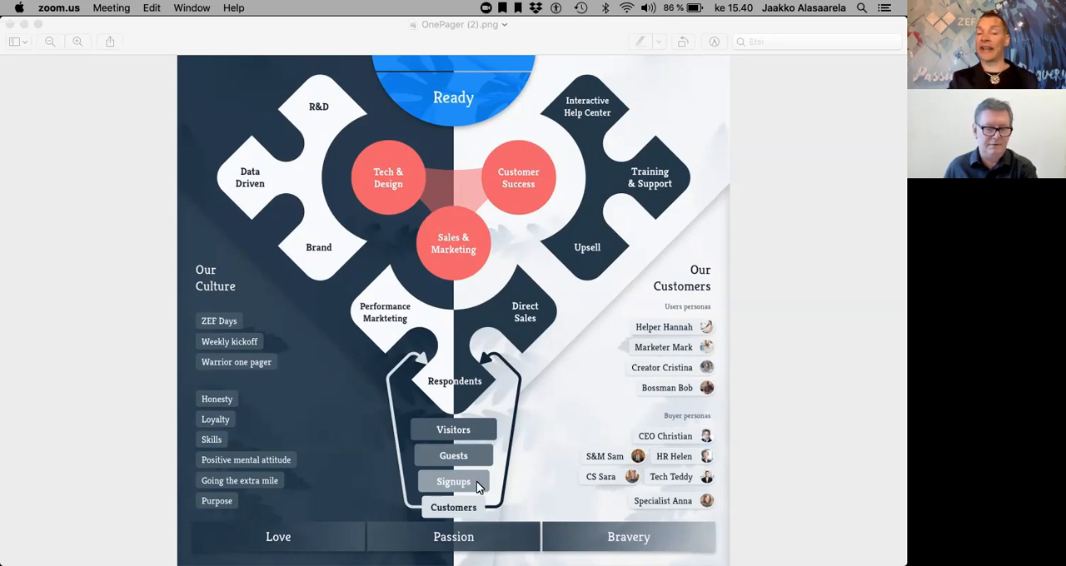
mouse_move(477, 518)
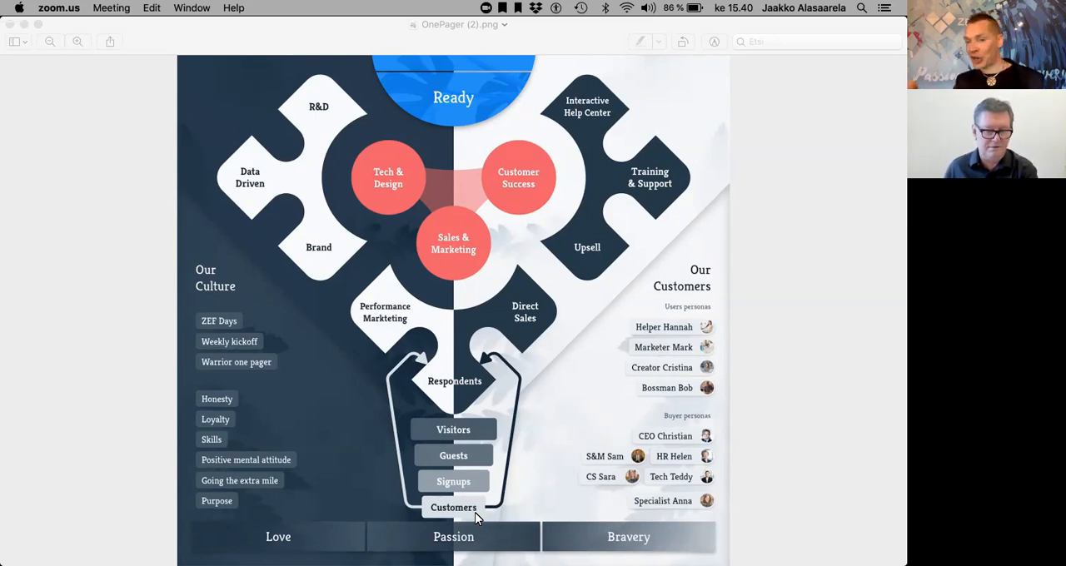
mouse_move(453, 455)
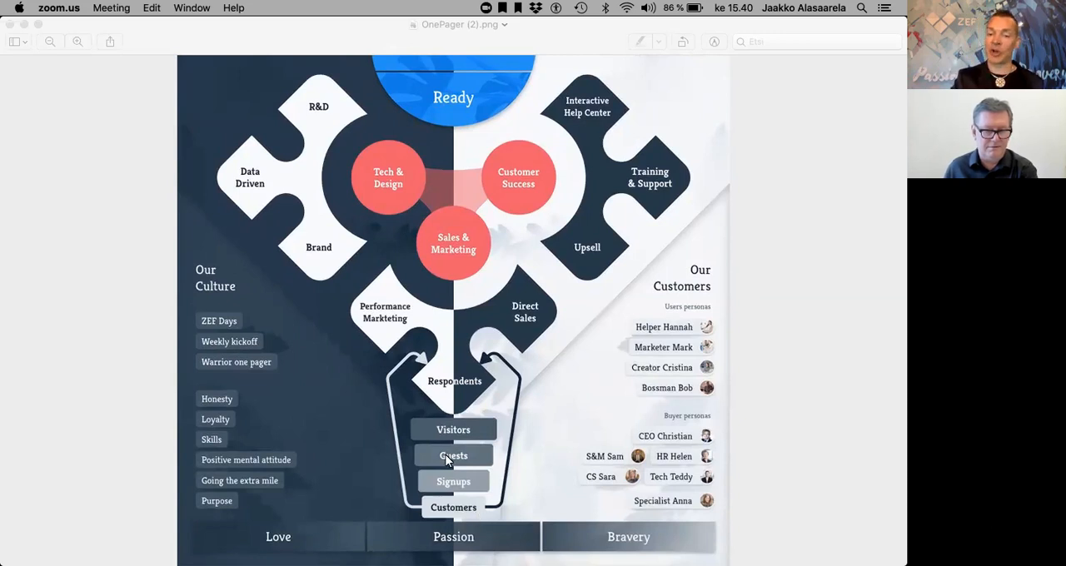
mouse_move(487, 502)
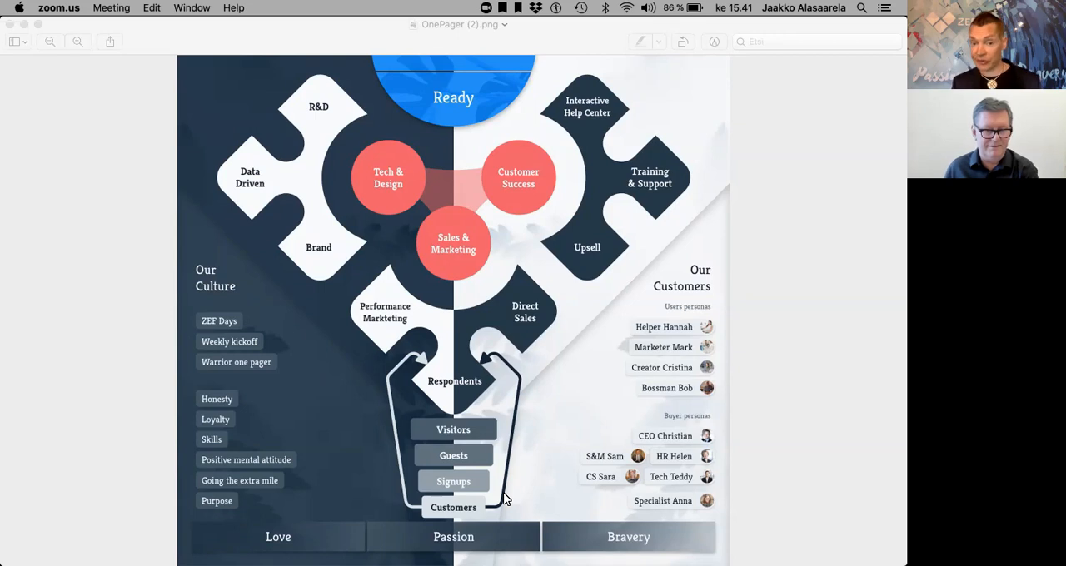
scroll(up, 3)
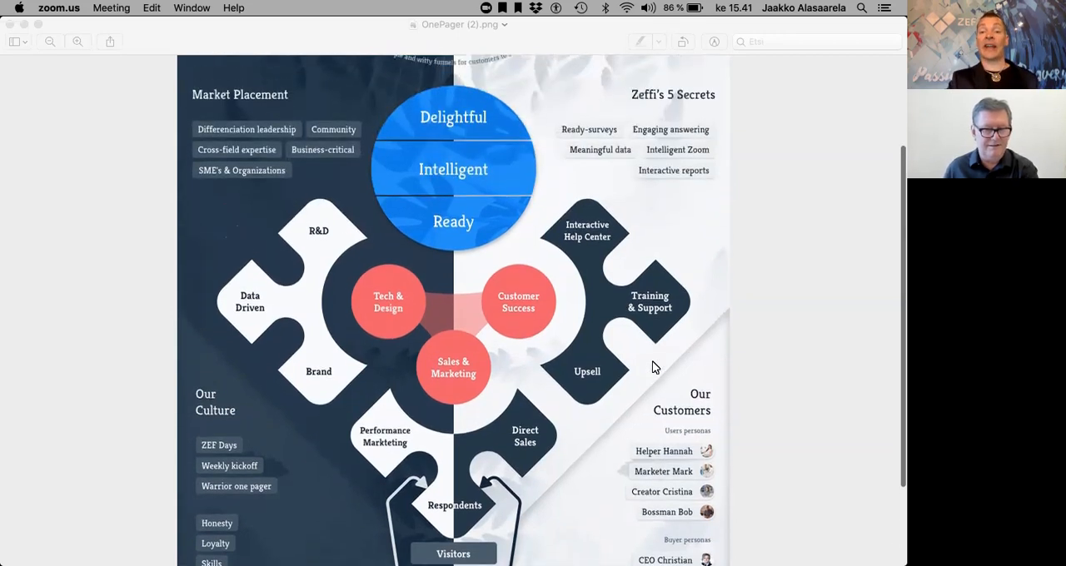
scroll(up, 3)
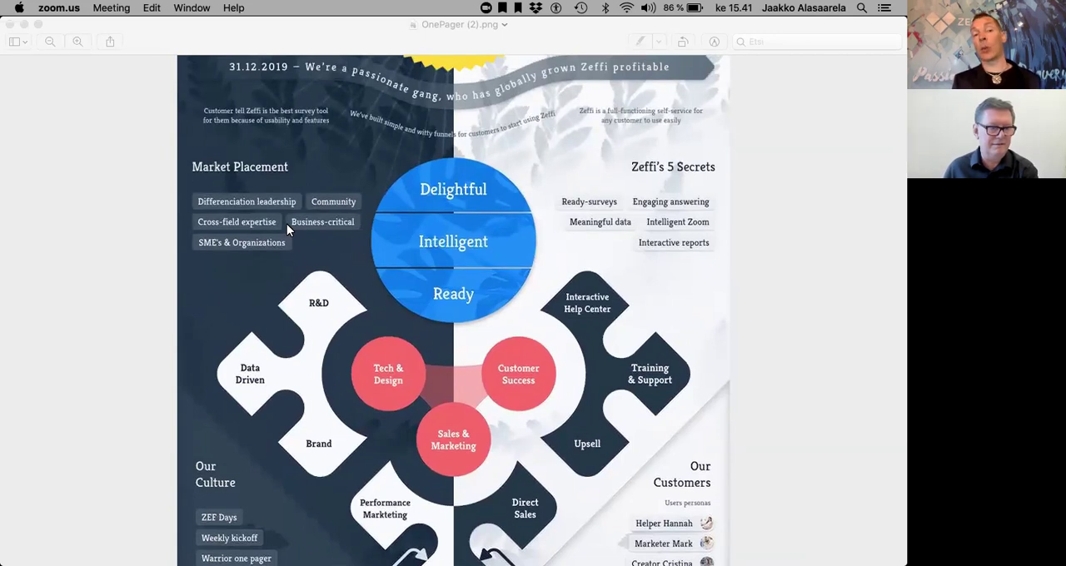
mouse_move(277, 171)
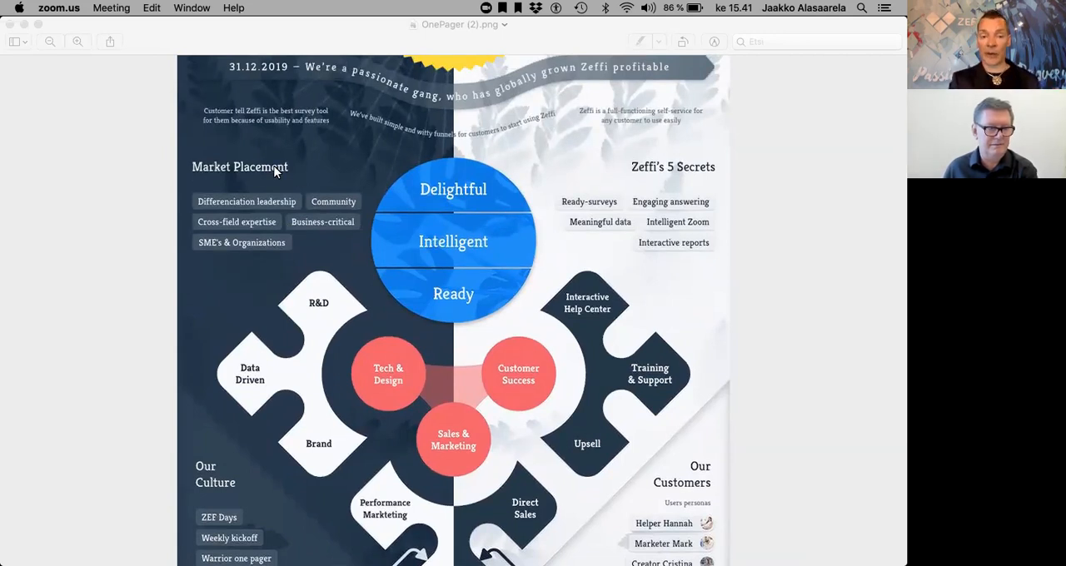
mouse_move(197, 197)
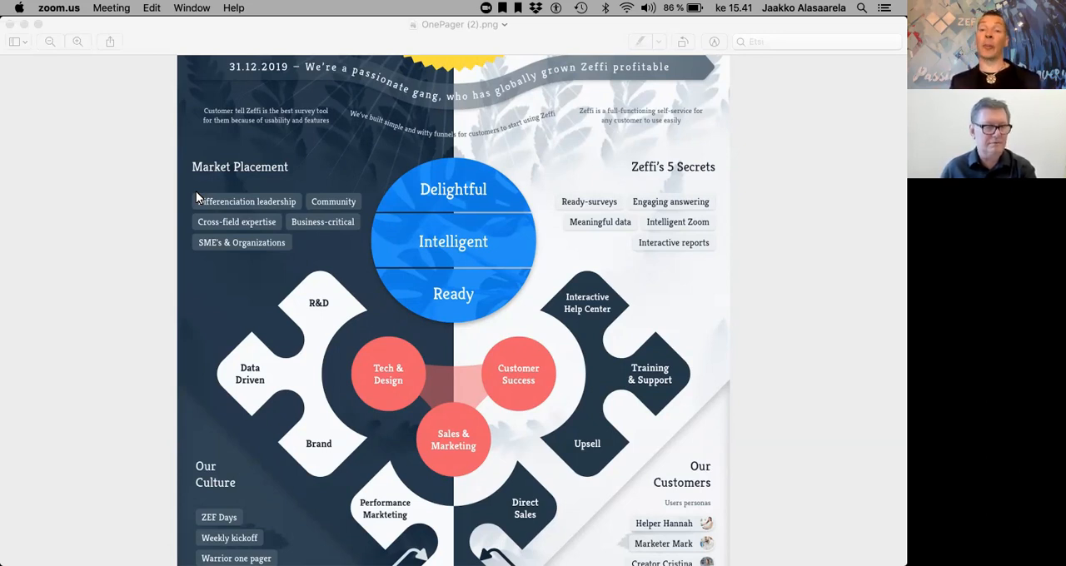
mouse_move(187, 228)
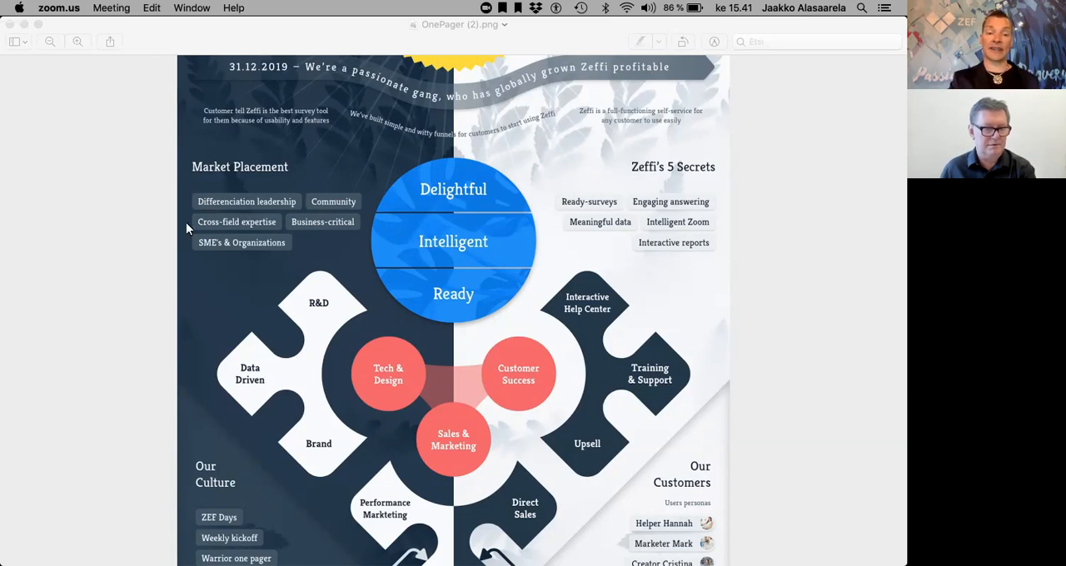
mouse_move(735, 186)
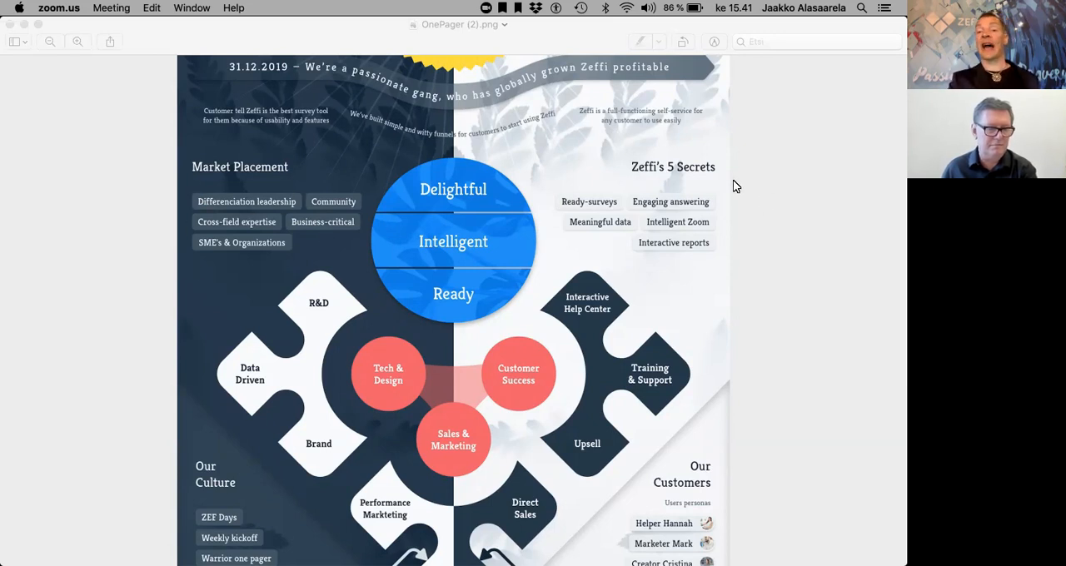
mouse_move(688, 188)
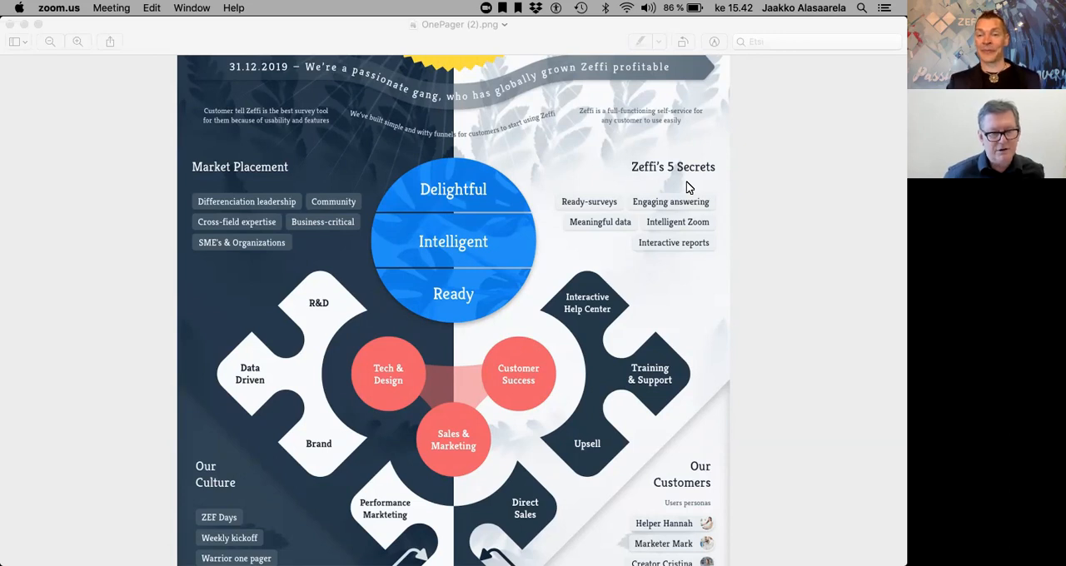
mouse_move(712, 252)
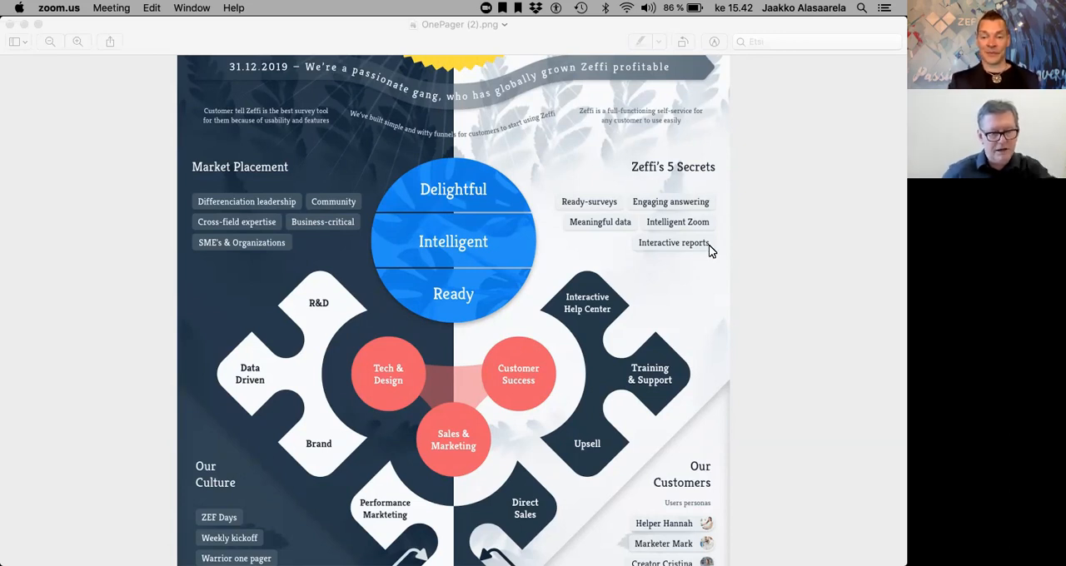
scroll(down, 3)
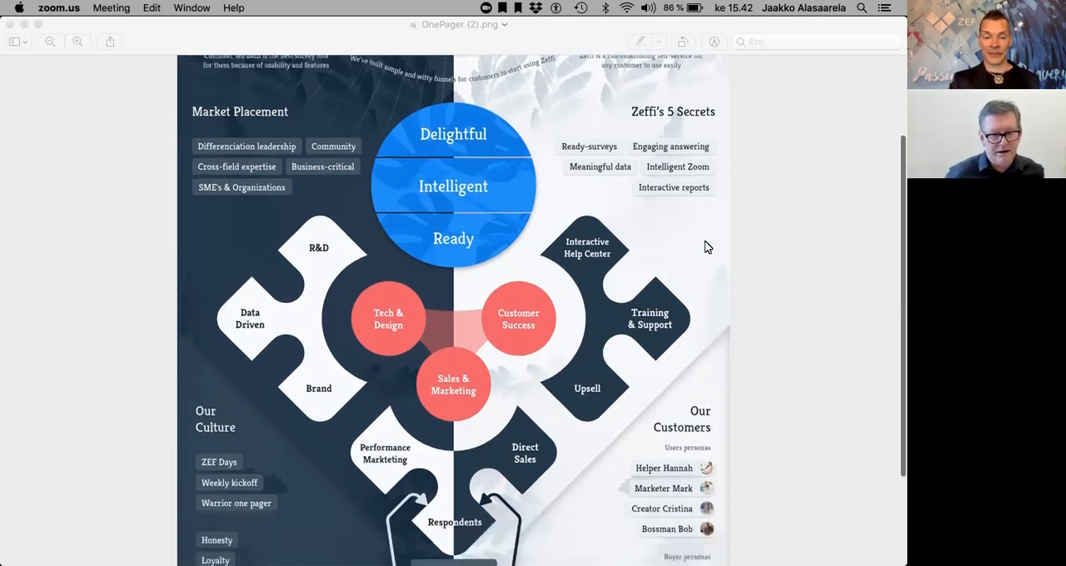
scroll(down, 3)
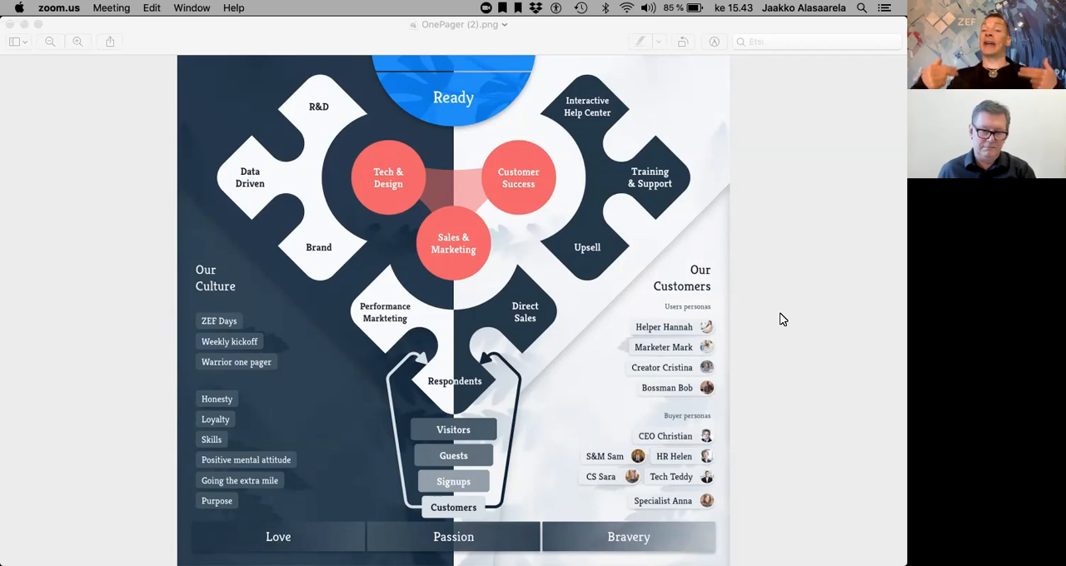
mouse_move(706, 341)
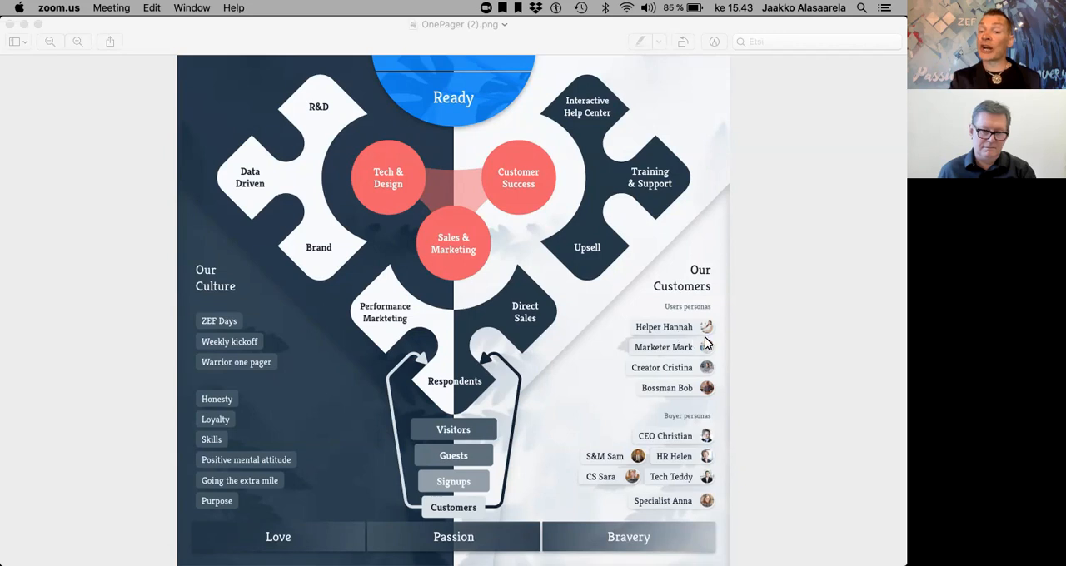
mouse_move(733, 413)
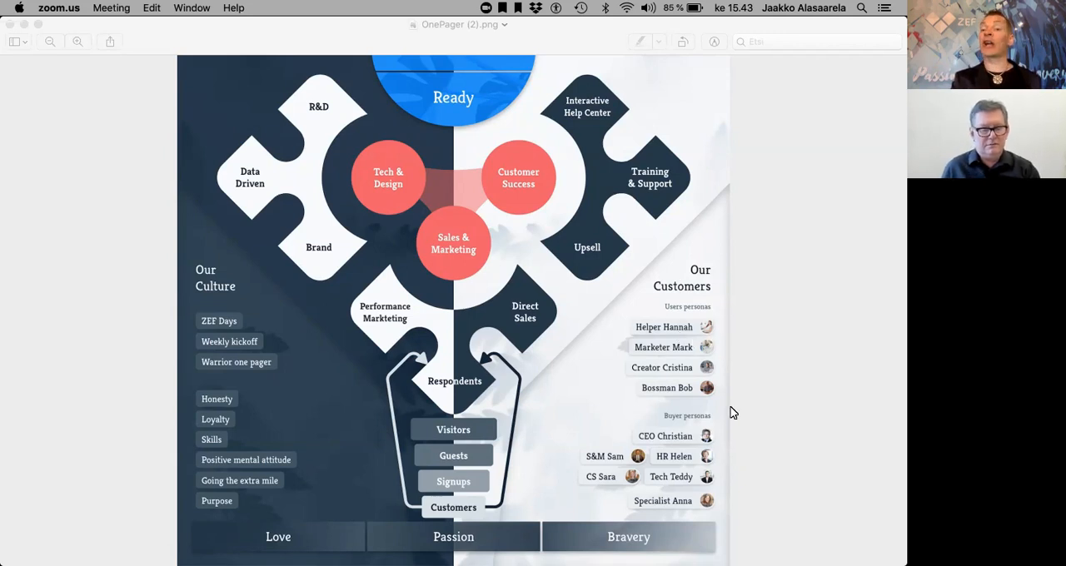
mouse_move(712, 428)
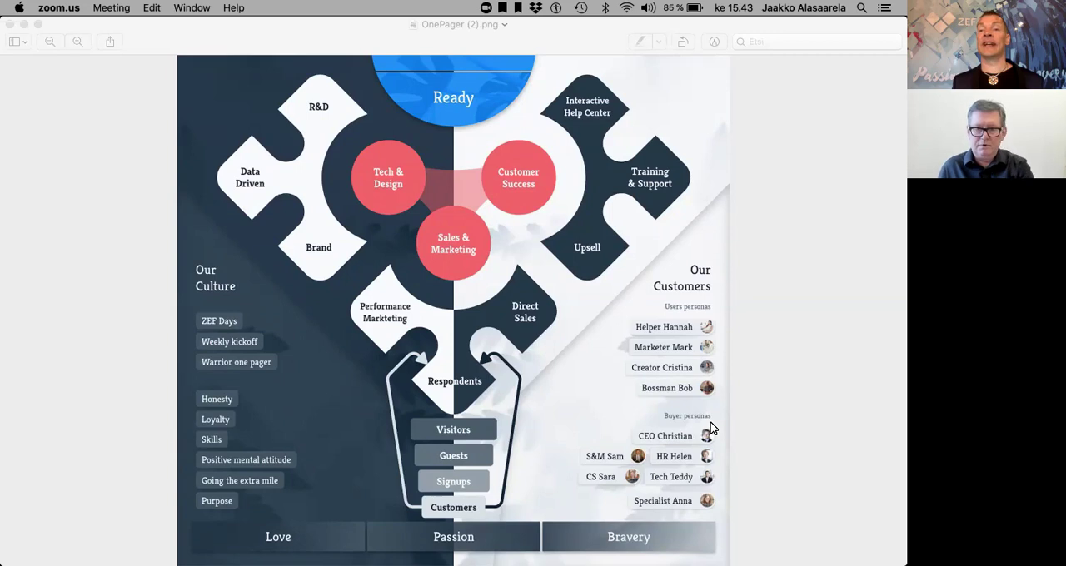
mouse_move(718, 429)
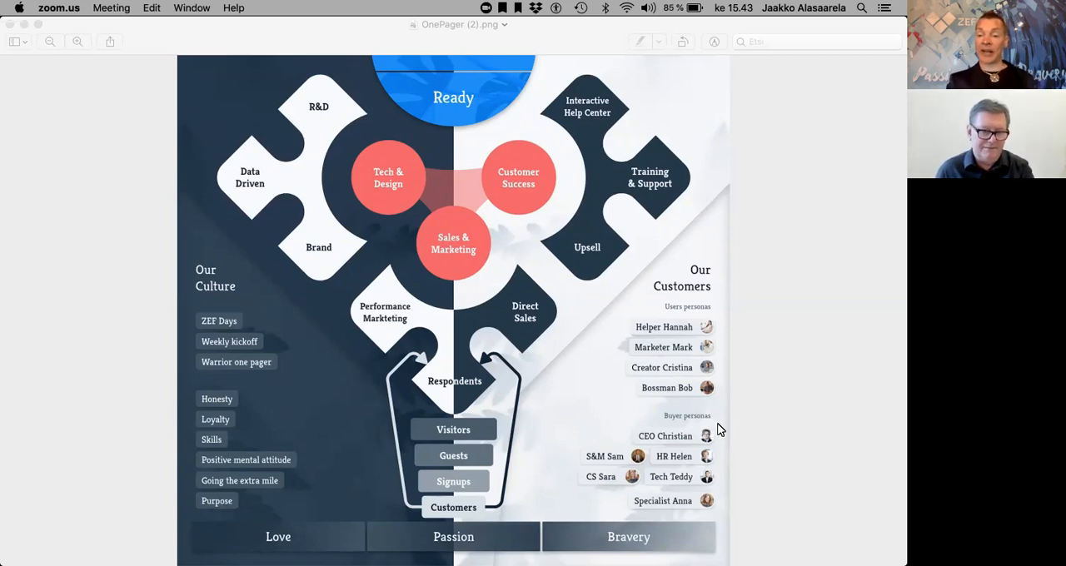
mouse_move(674, 456)
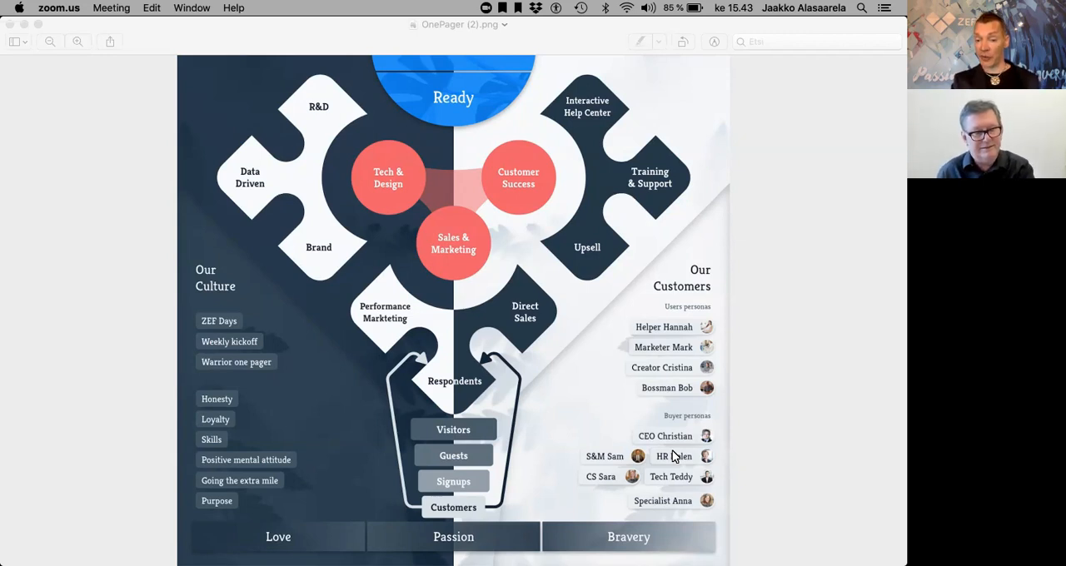
mouse_move(715, 444)
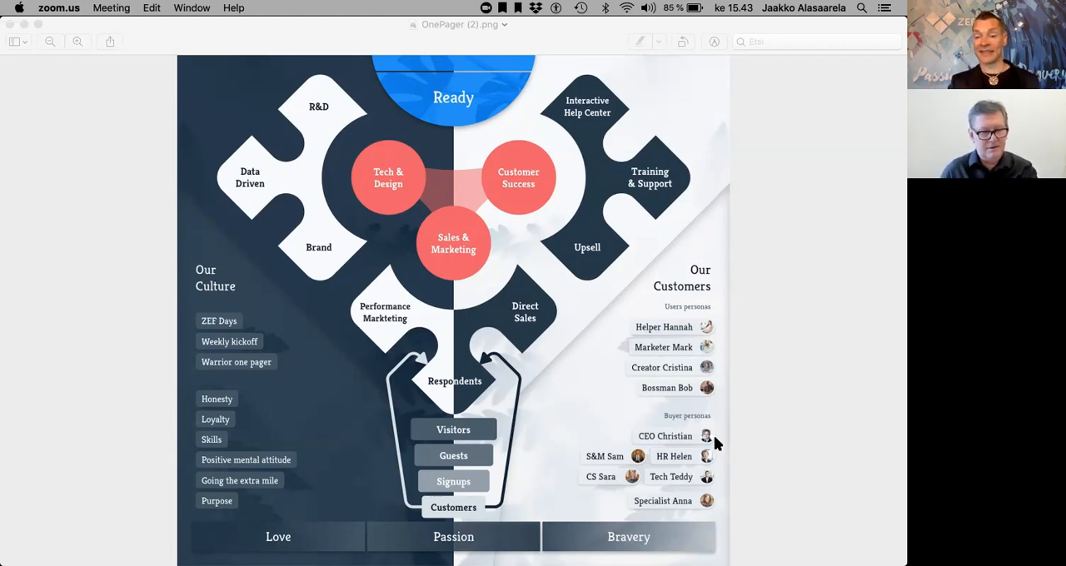
mouse_move(729, 458)
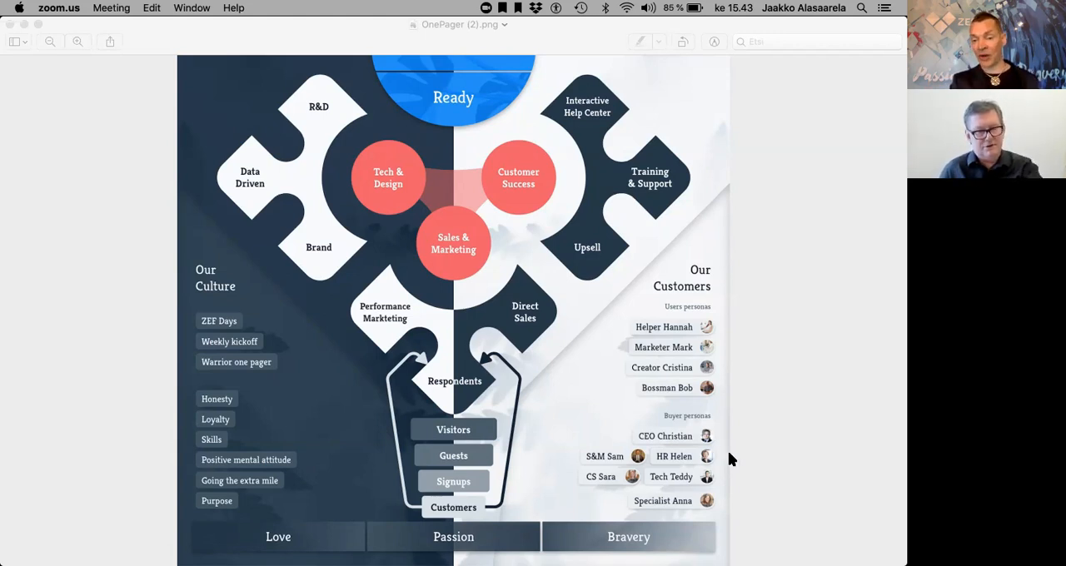
mouse_move(747, 507)
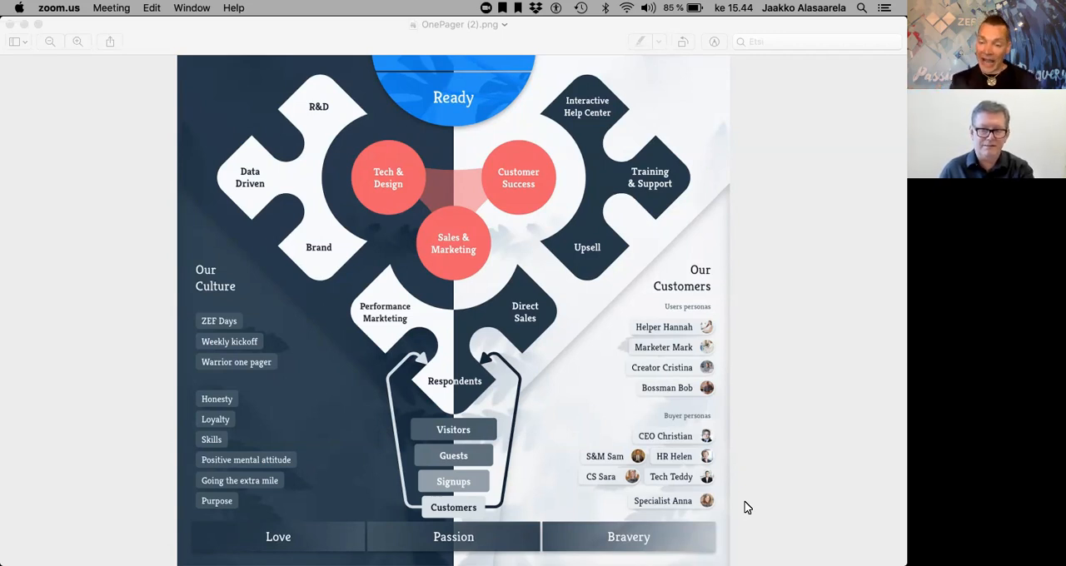
mouse_move(719, 450)
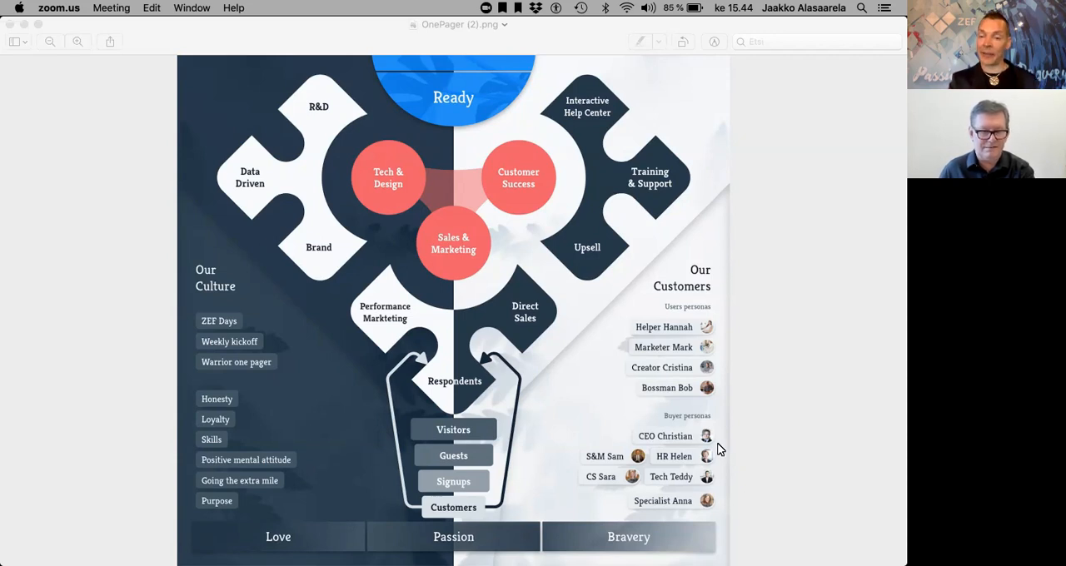
mouse_move(766, 512)
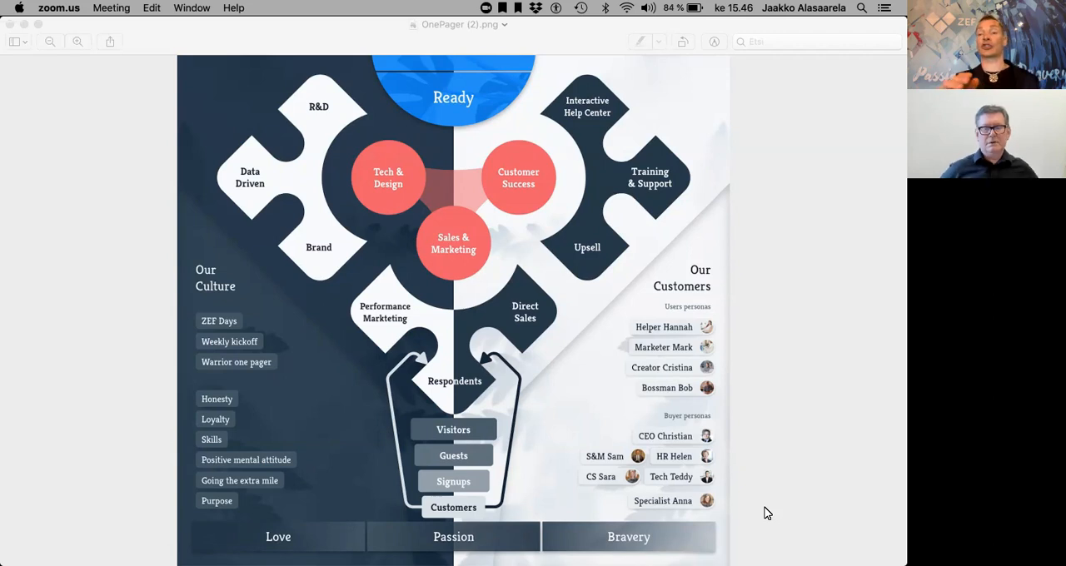
mouse_move(125, 21)
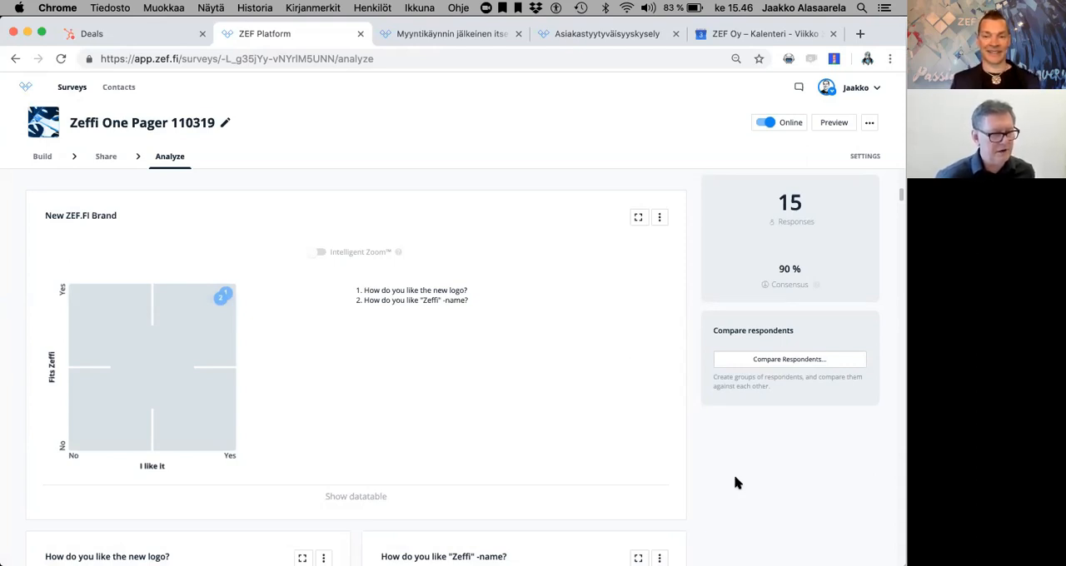
mouse_move(586, 493)
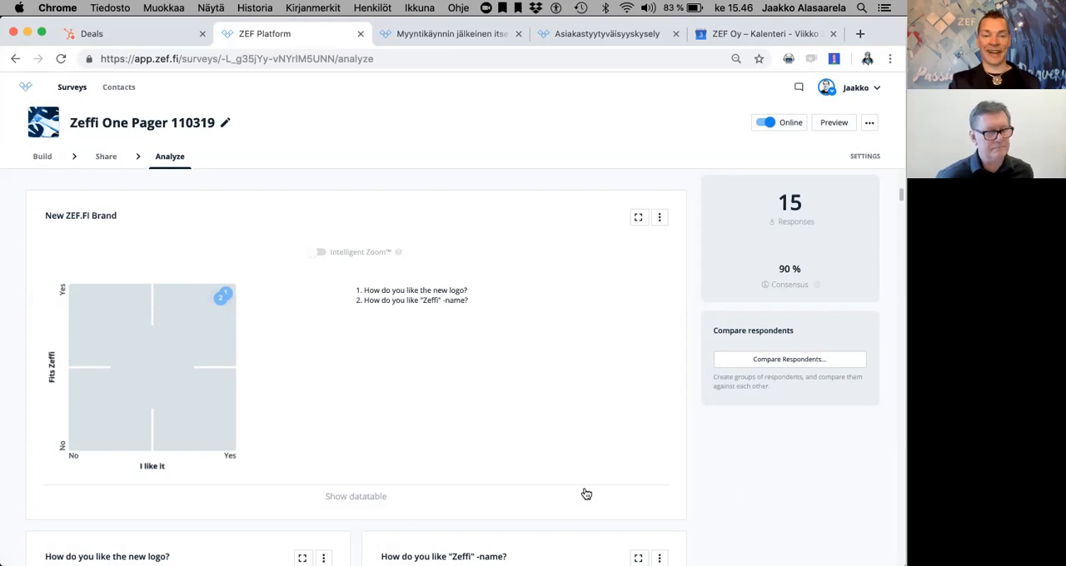
mouse_move(331, 394)
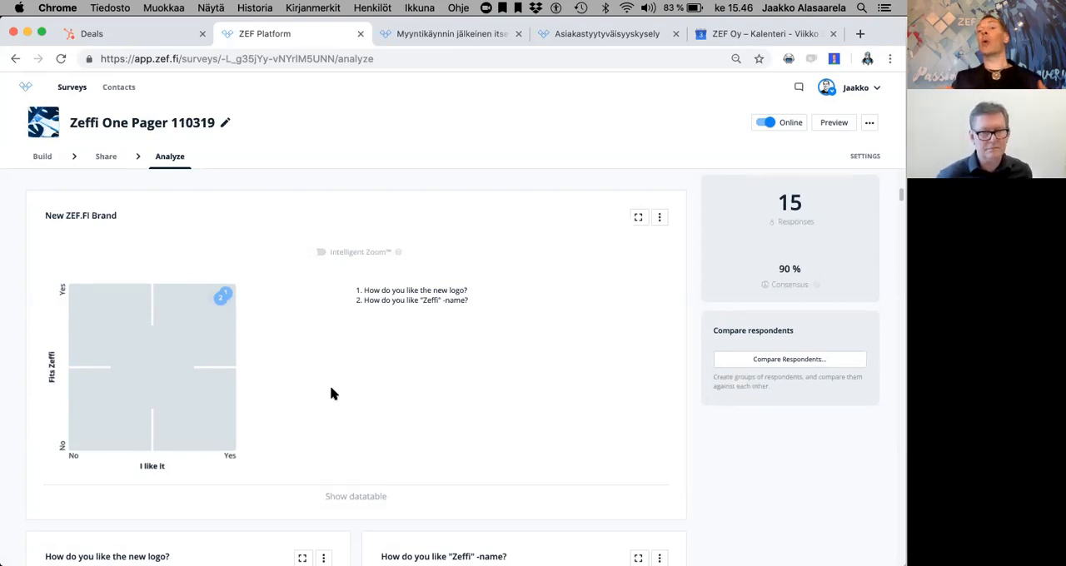
mouse_move(210, 328)
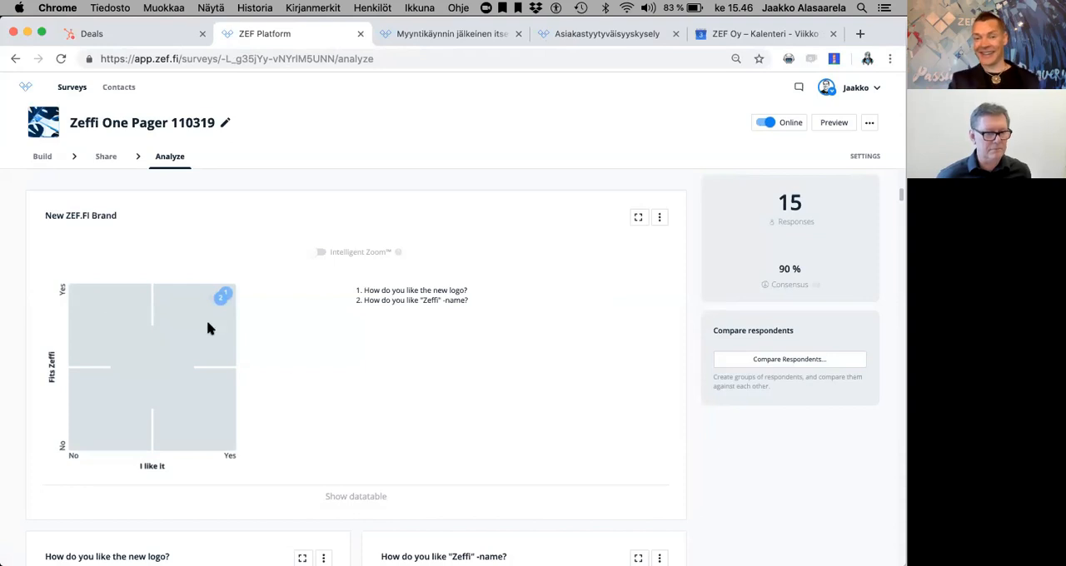
mouse_move(144, 212)
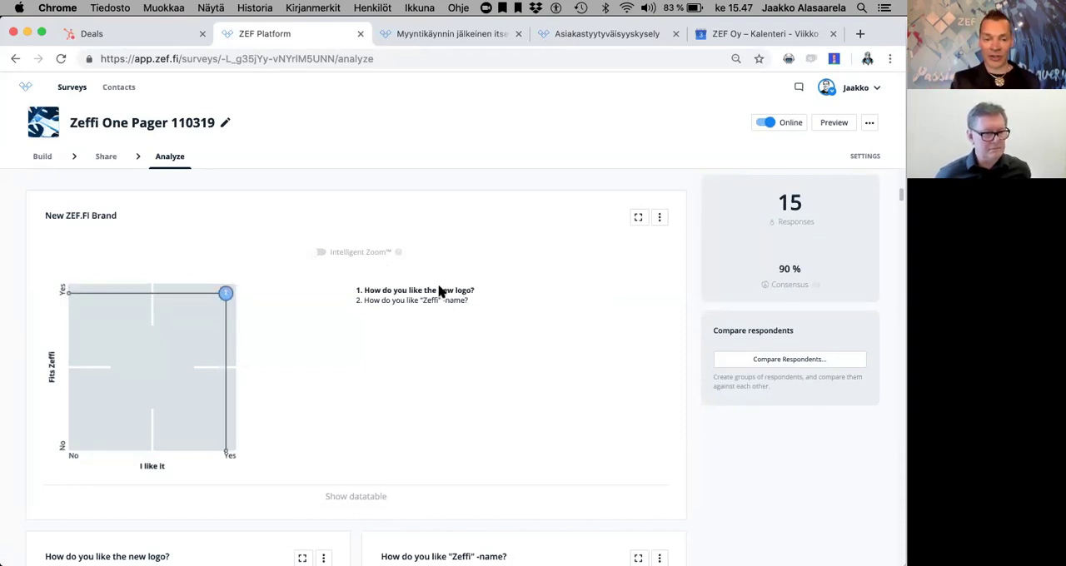
mouse_move(225, 293)
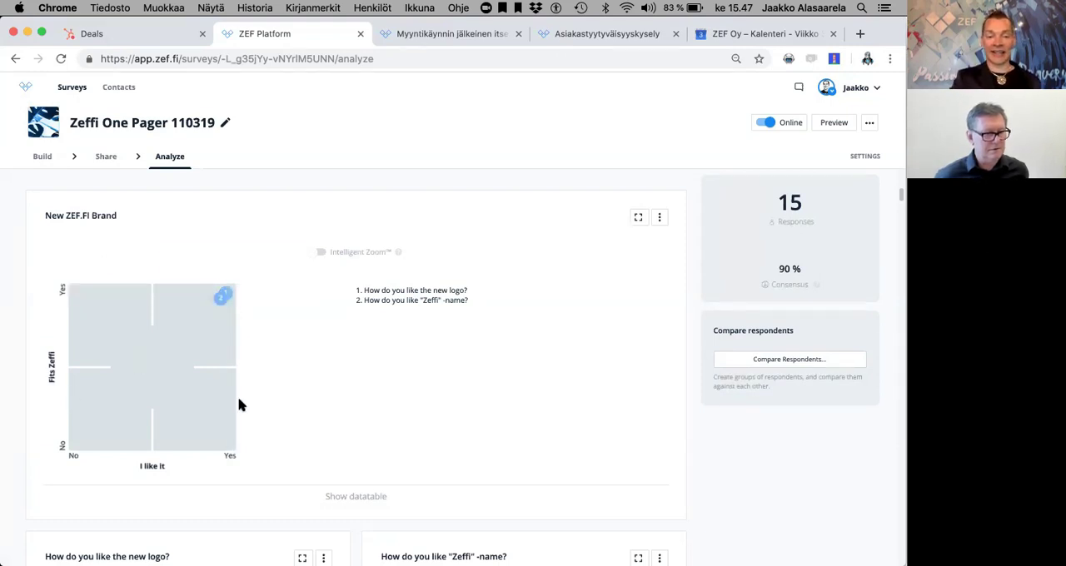
mouse_move(141, 305)
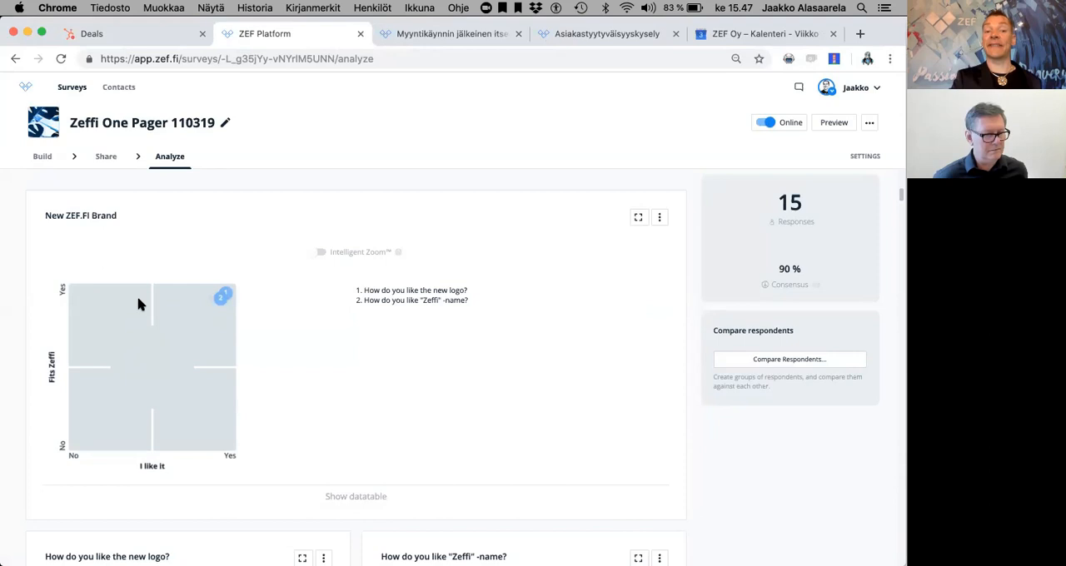
mouse_move(222, 297)
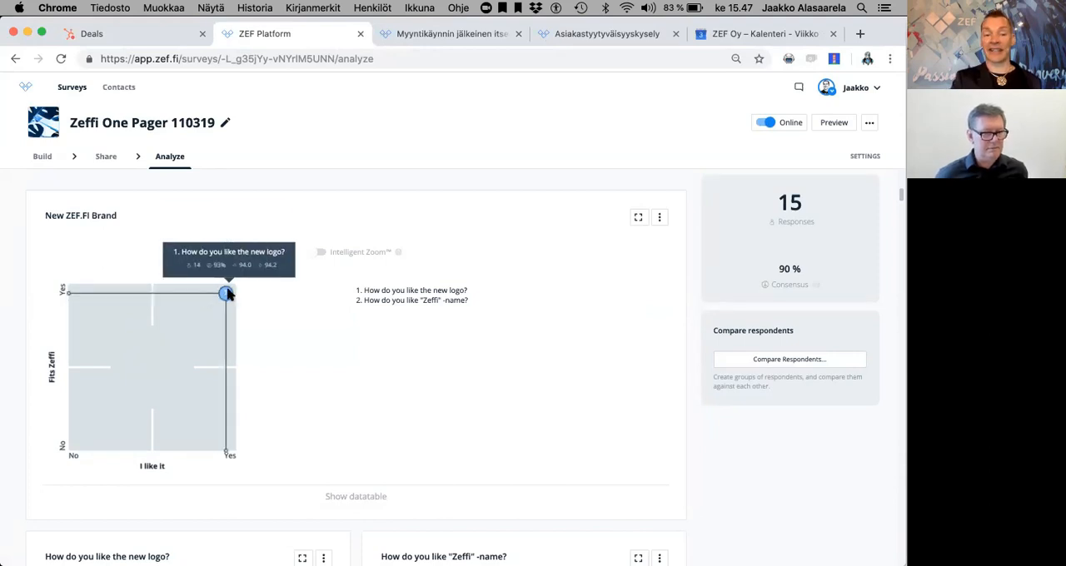
mouse_move(221, 300)
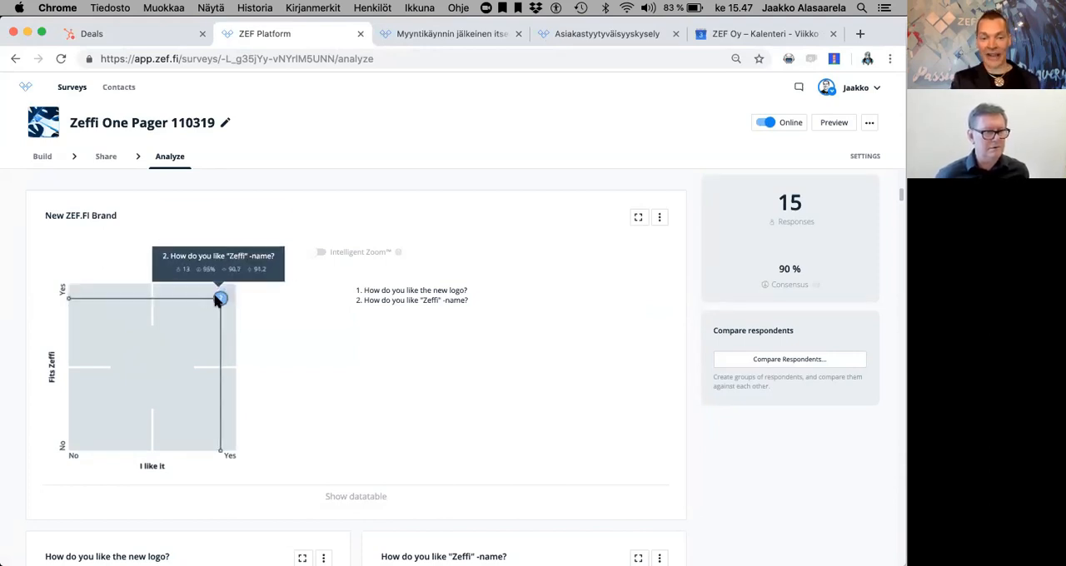
mouse_move(283, 310)
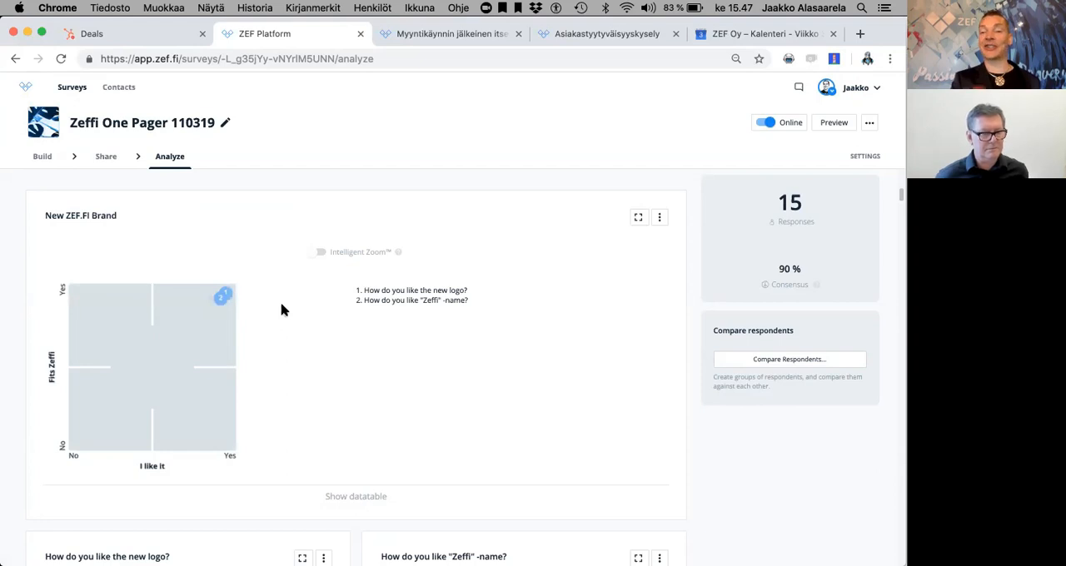
mouse_move(734, 496)
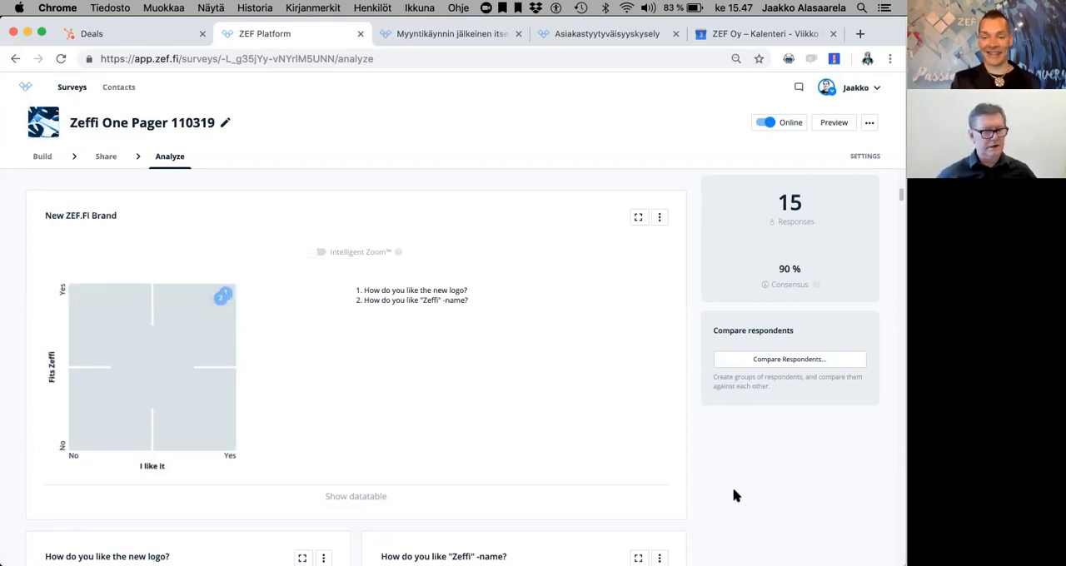
scroll(down, 3)
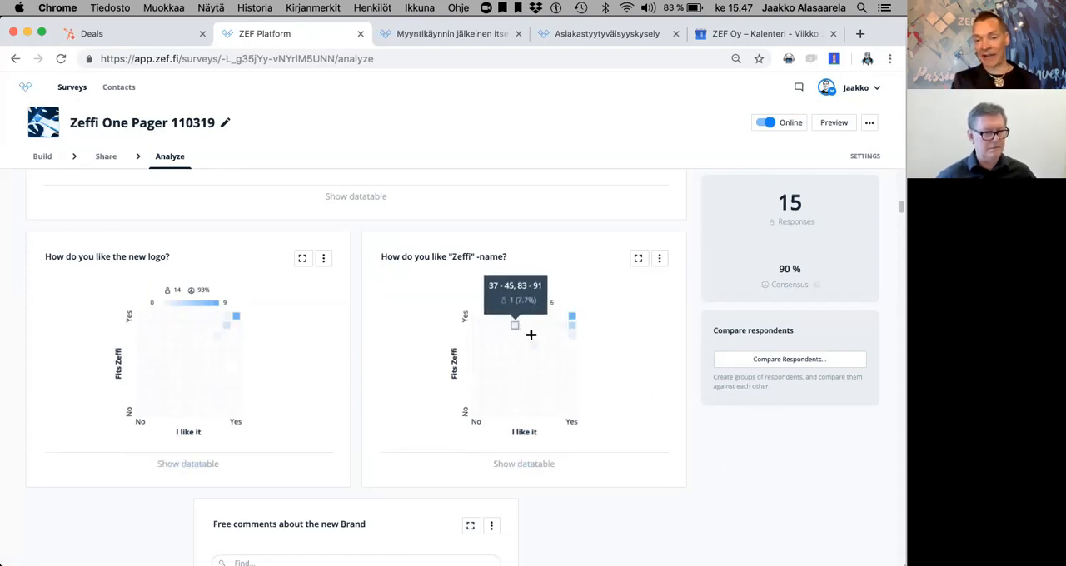
mouse_move(641, 375)
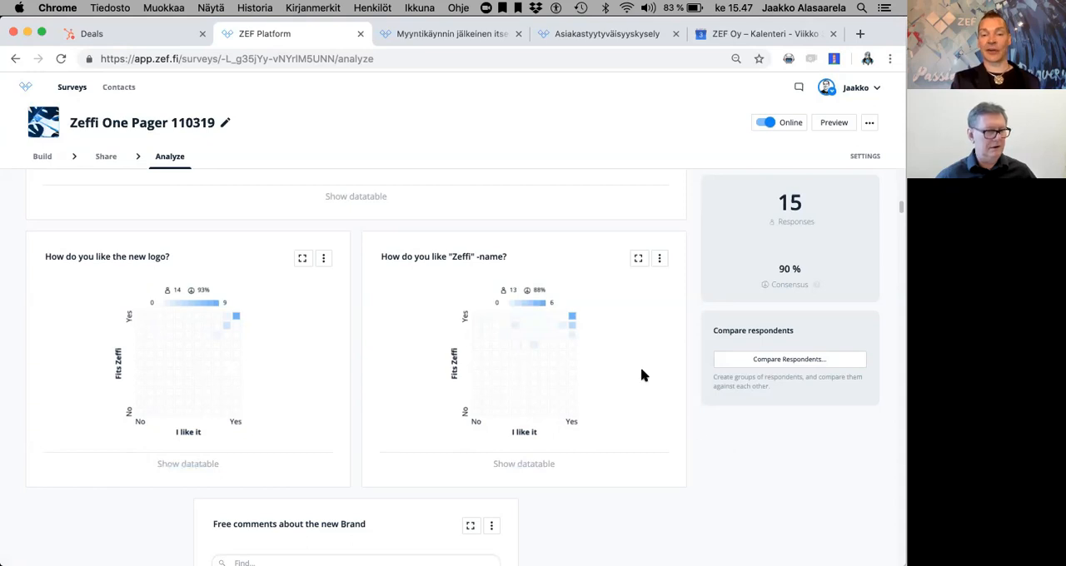
mouse_move(509, 321)
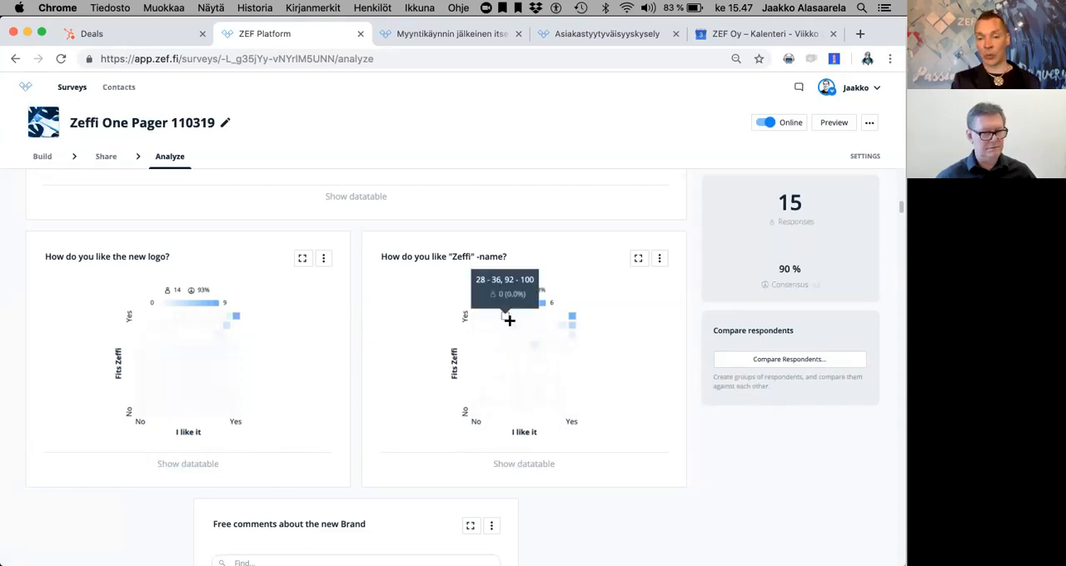
mouse_move(712, 454)
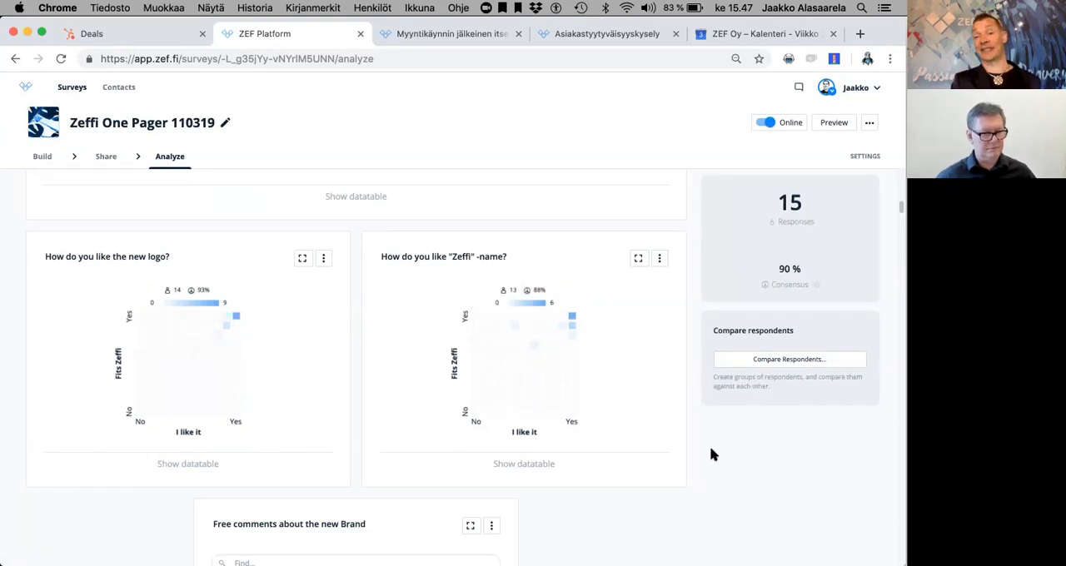
scroll(down, 3)
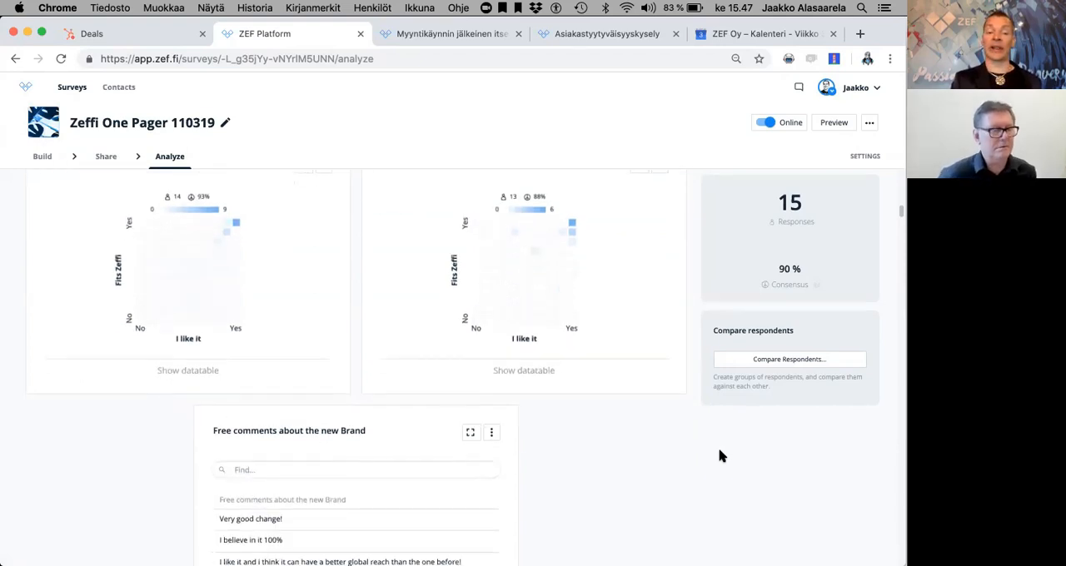
scroll(down, 3)
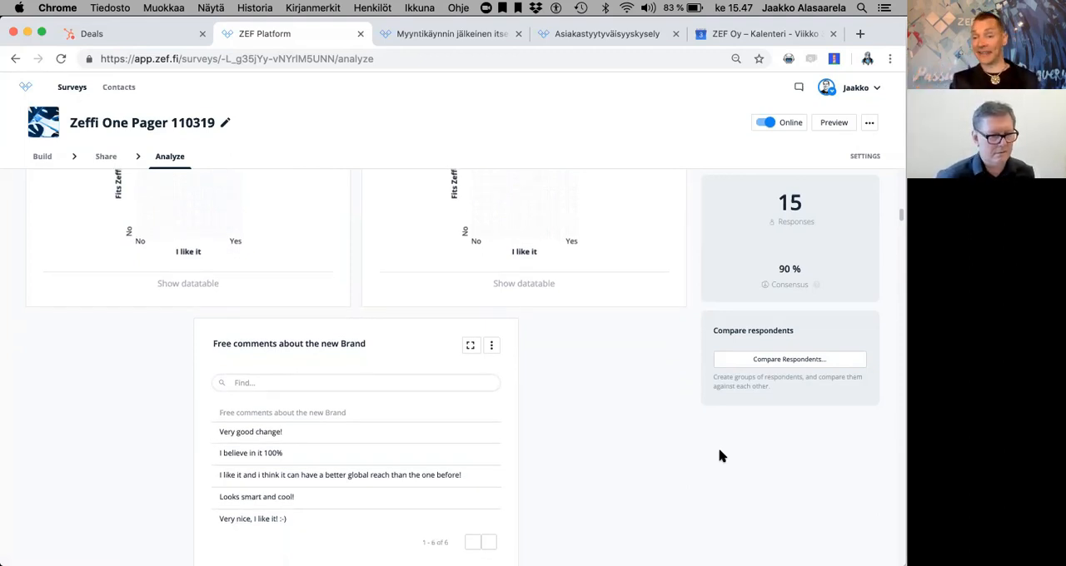
scroll(up, 3)
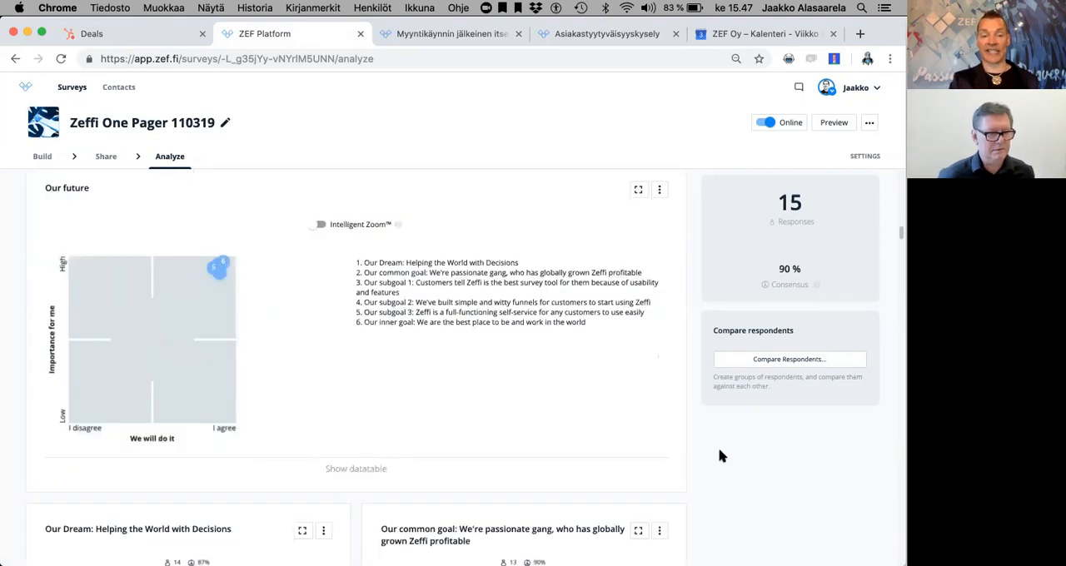
scroll(up, 3)
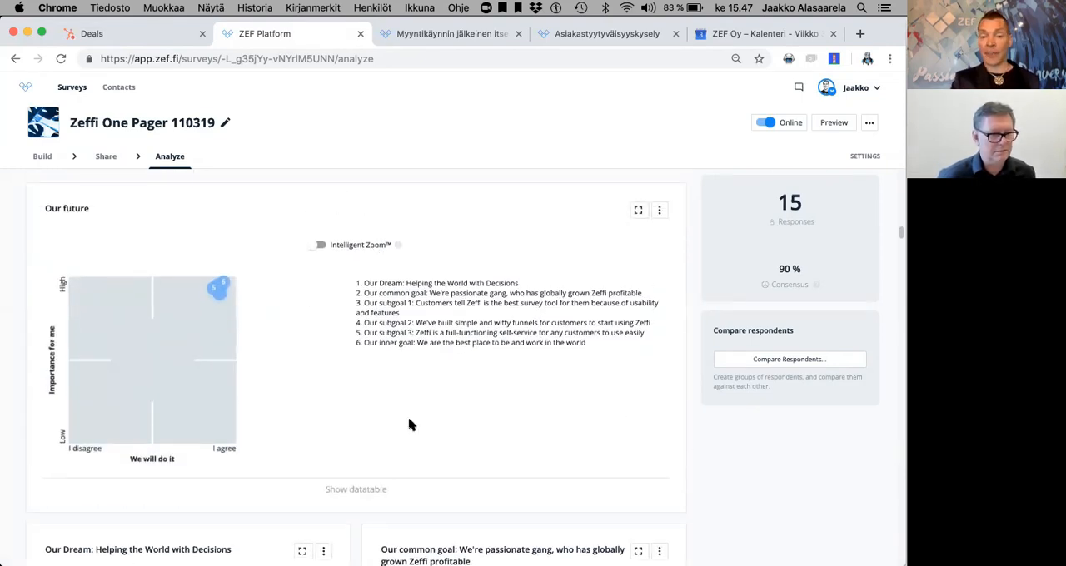
mouse_move(319, 357)
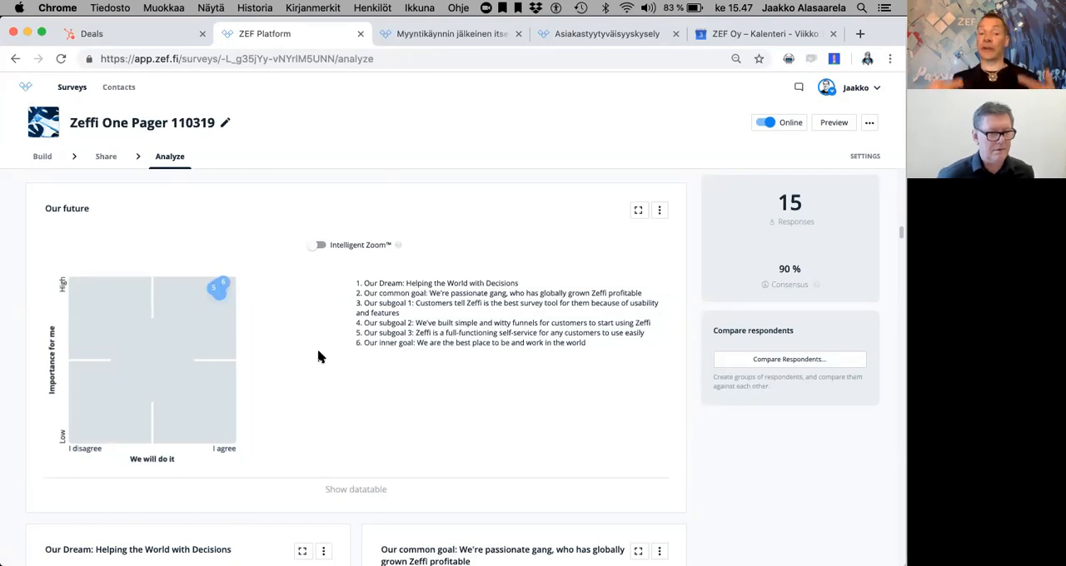
mouse_move(237, 306)
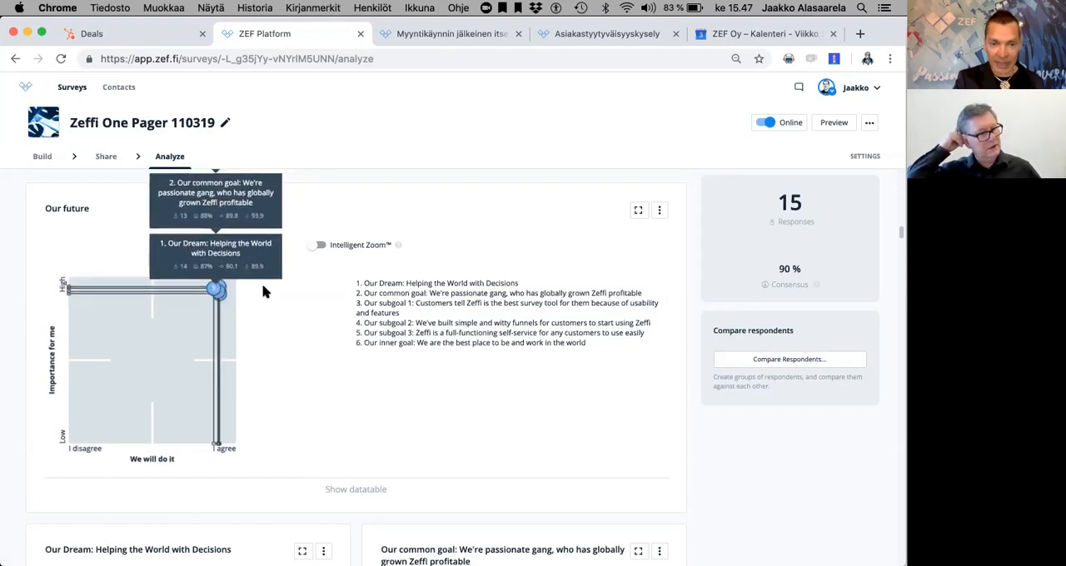
mouse_move(129, 460)
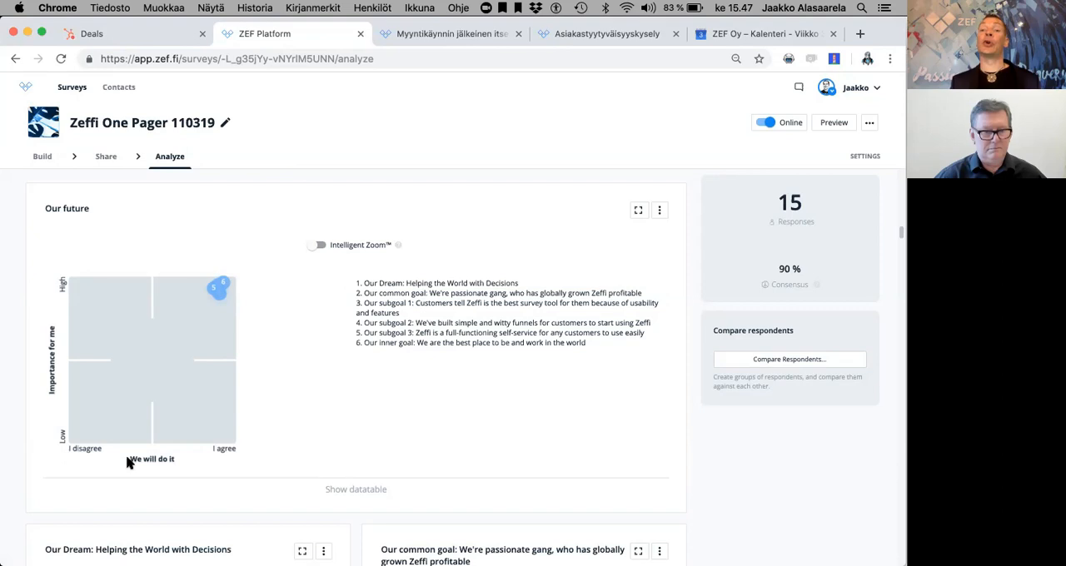
mouse_move(98, 461)
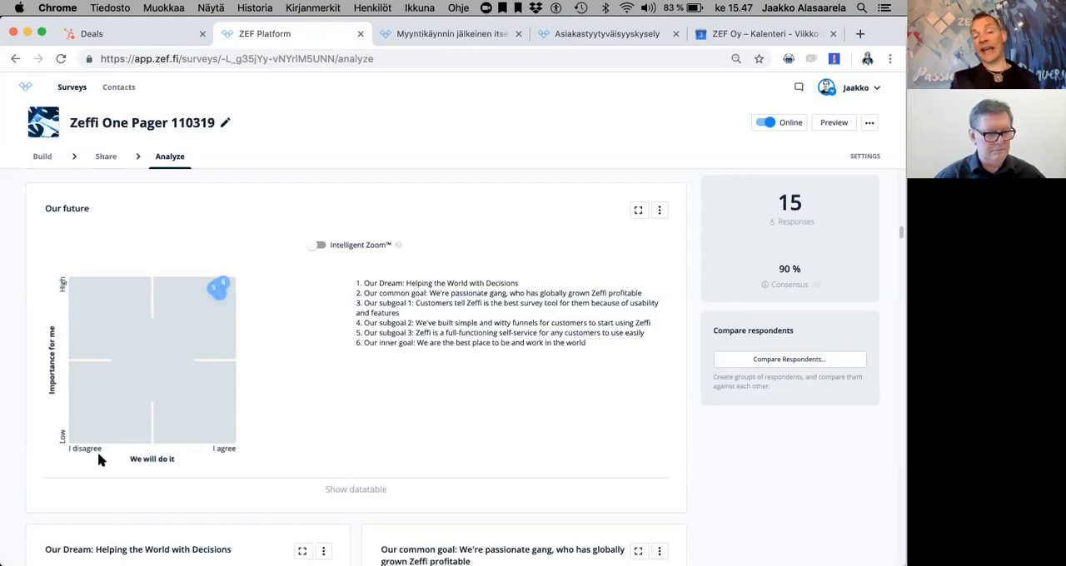
mouse_move(185, 475)
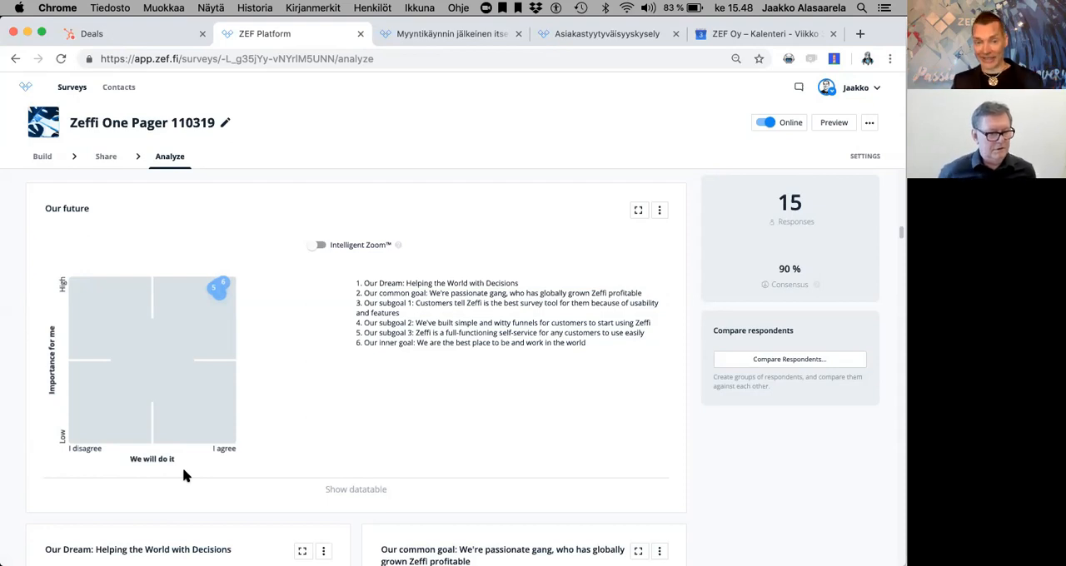
mouse_move(223, 461)
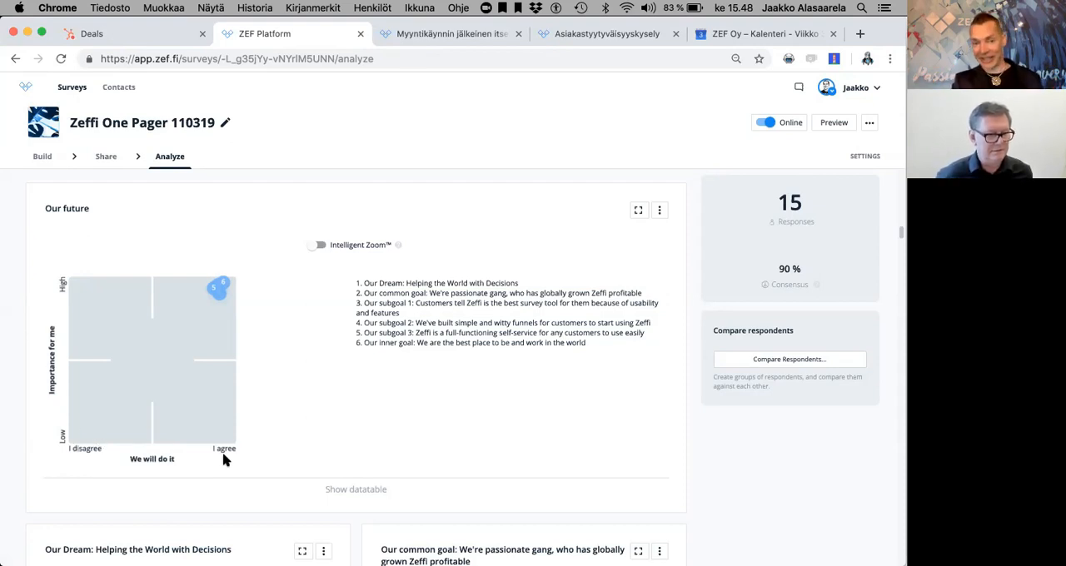
mouse_move(54, 389)
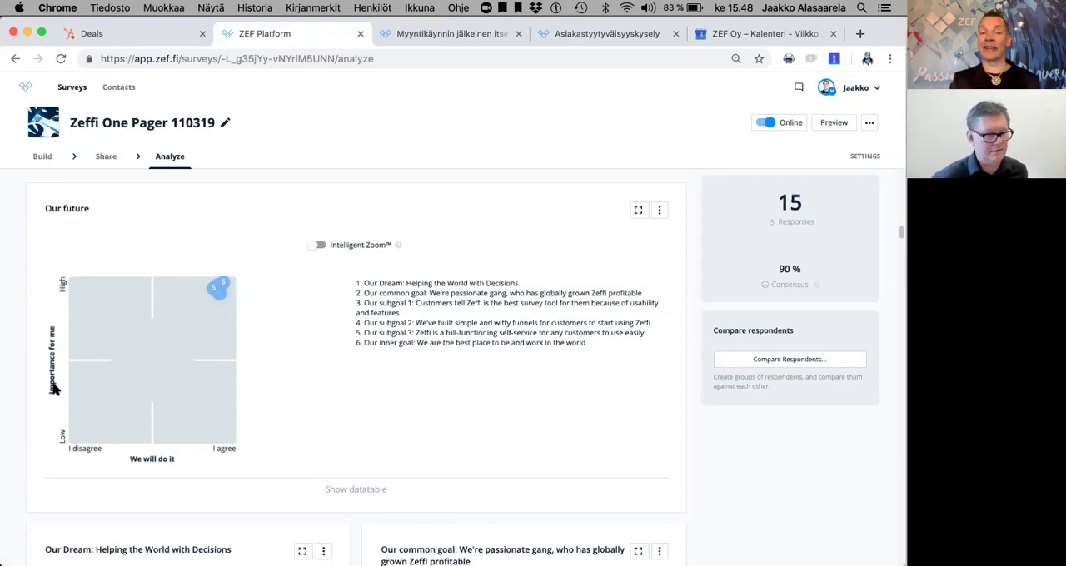
mouse_move(291, 339)
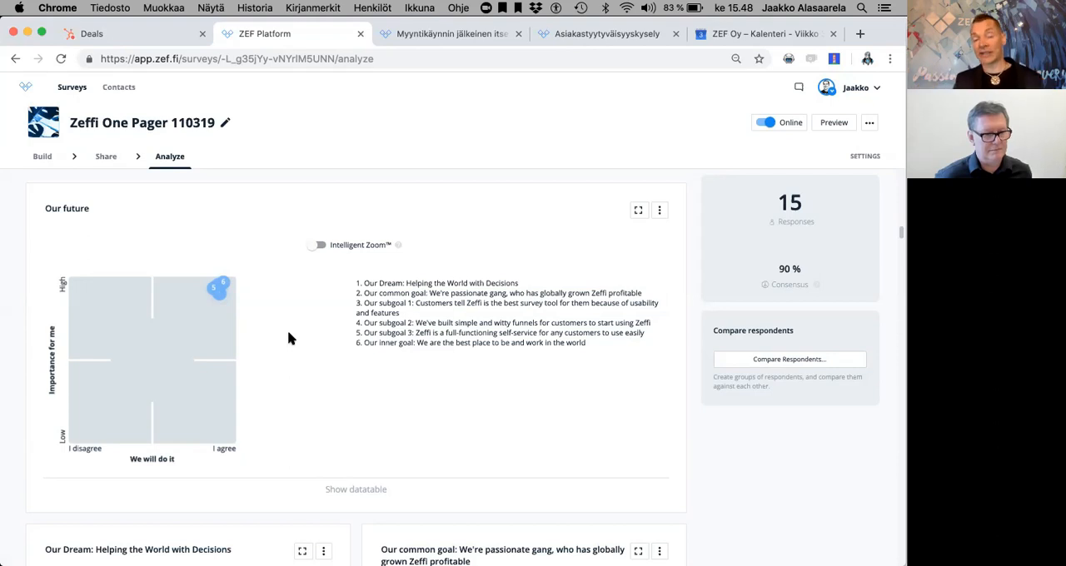
mouse_move(43, 387)
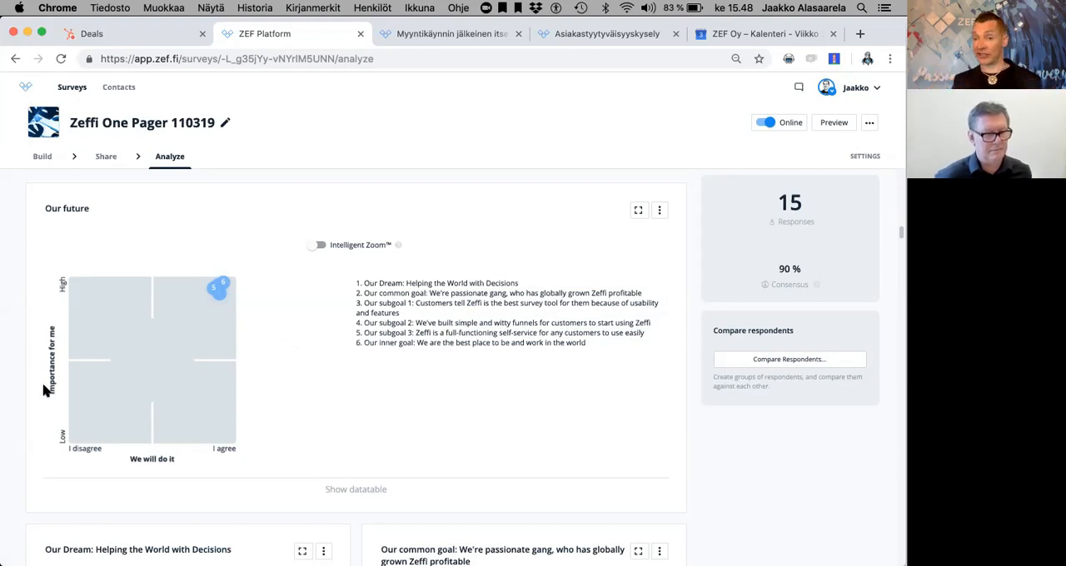
mouse_move(264, 311)
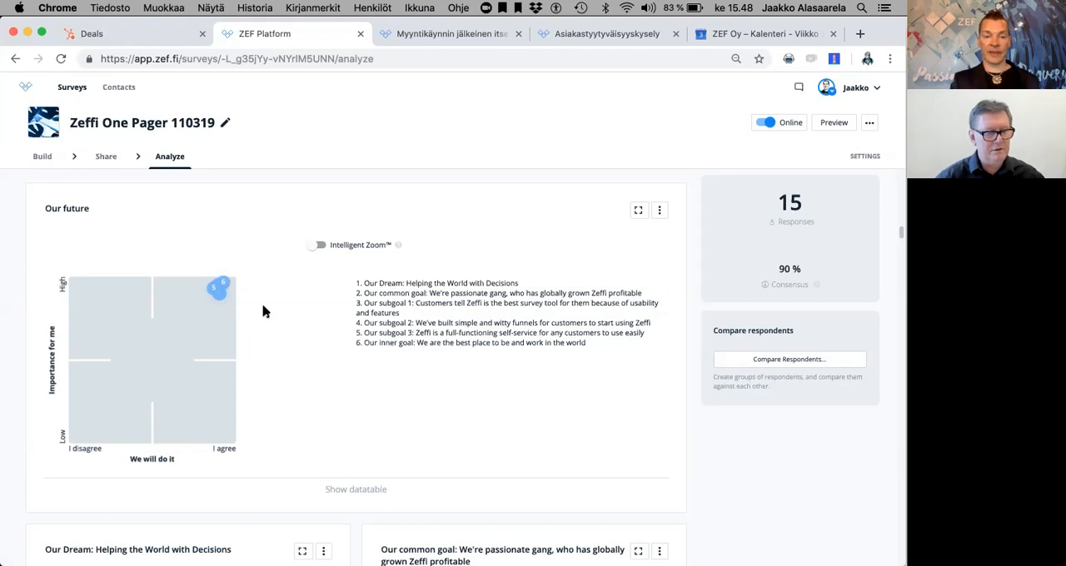
mouse_move(218, 289)
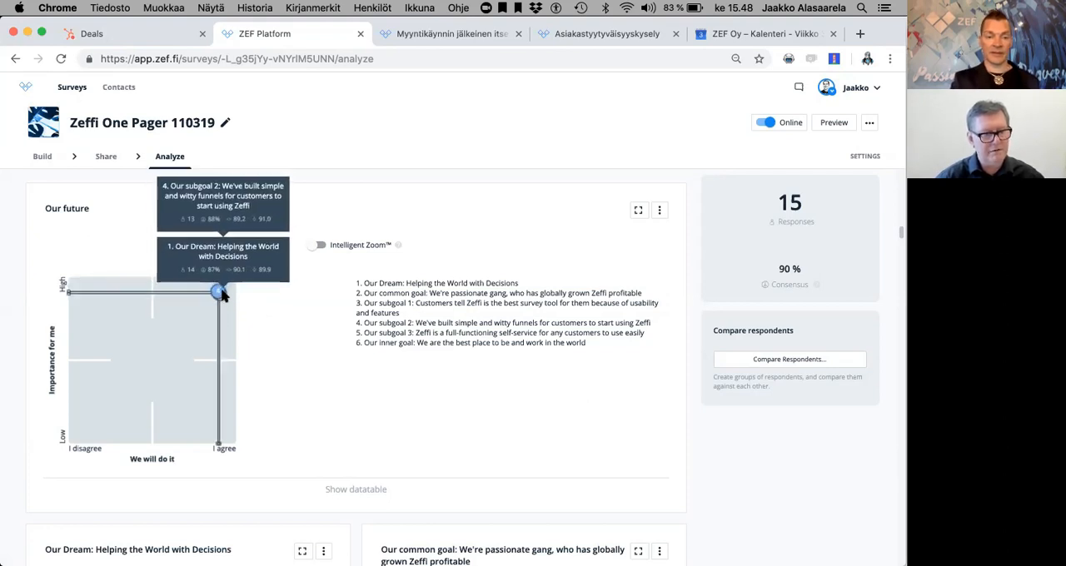
mouse_move(254, 297)
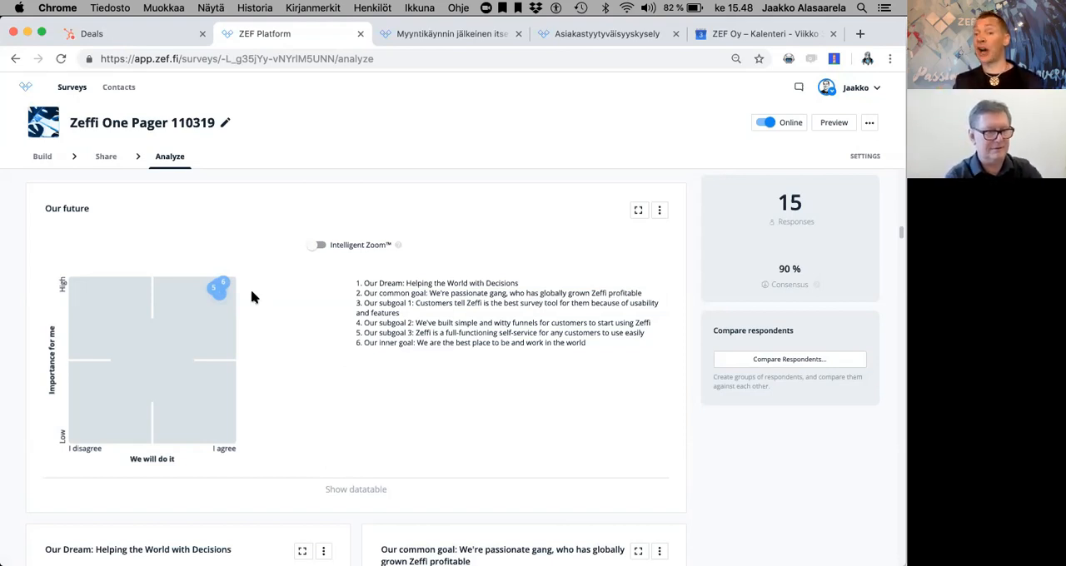
mouse_move(152, 332)
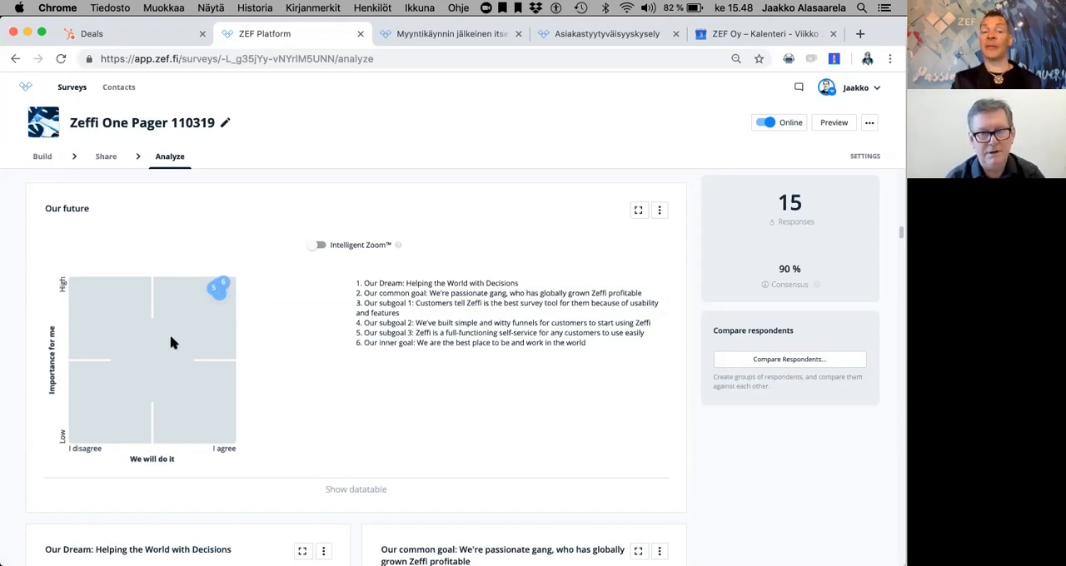
mouse_move(158, 353)
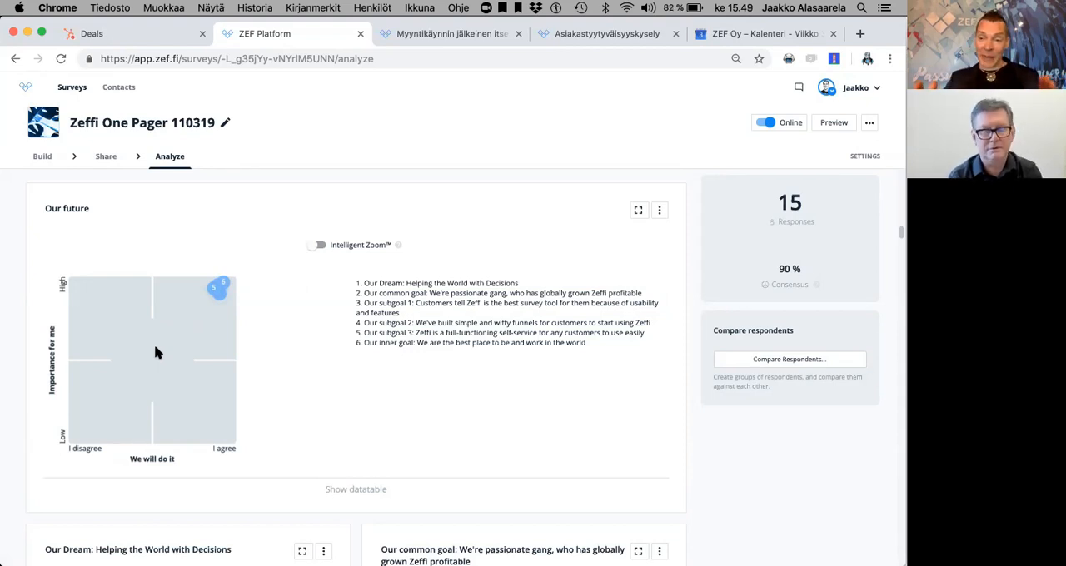
mouse_move(200, 307)
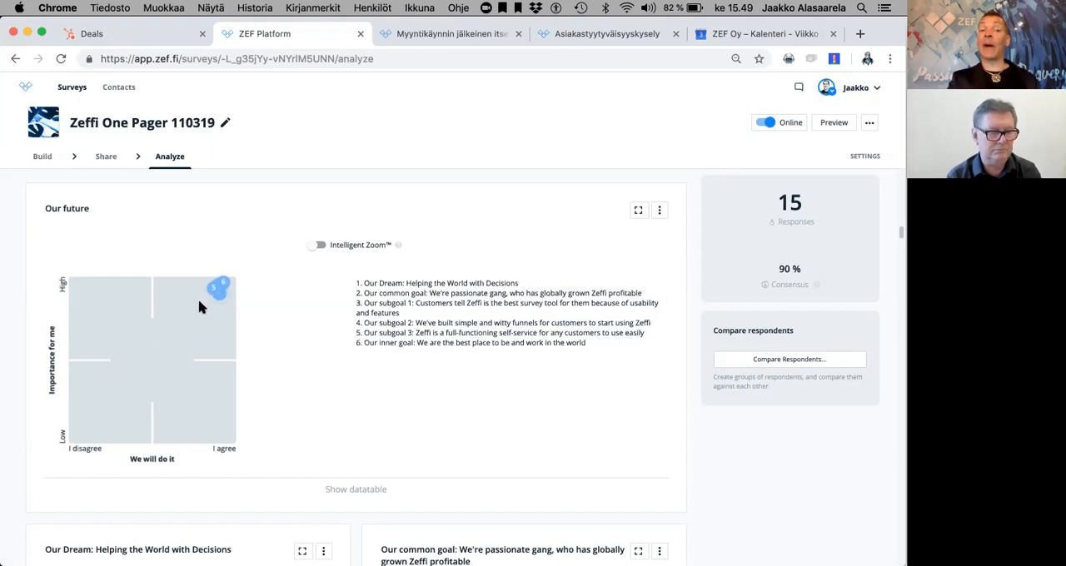
mouse_move(258, 303)
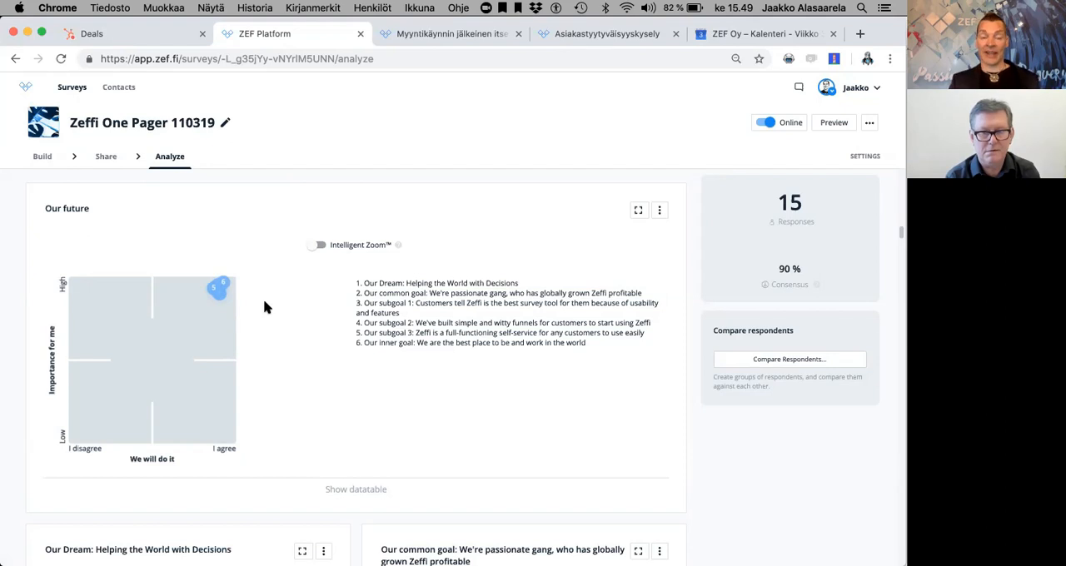
mouse_move(256, 295)
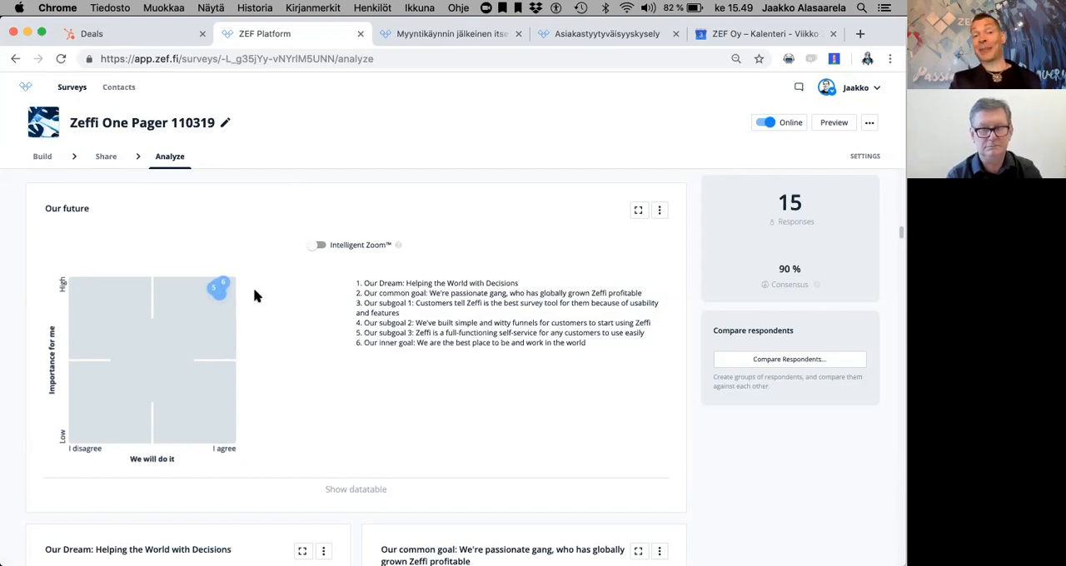
mouse_move(269, 291)
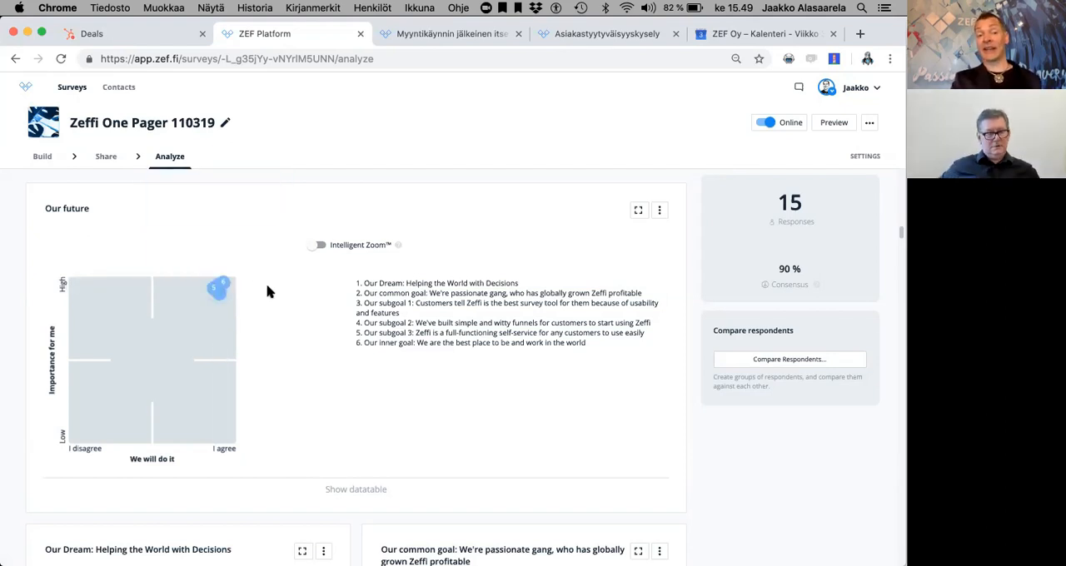